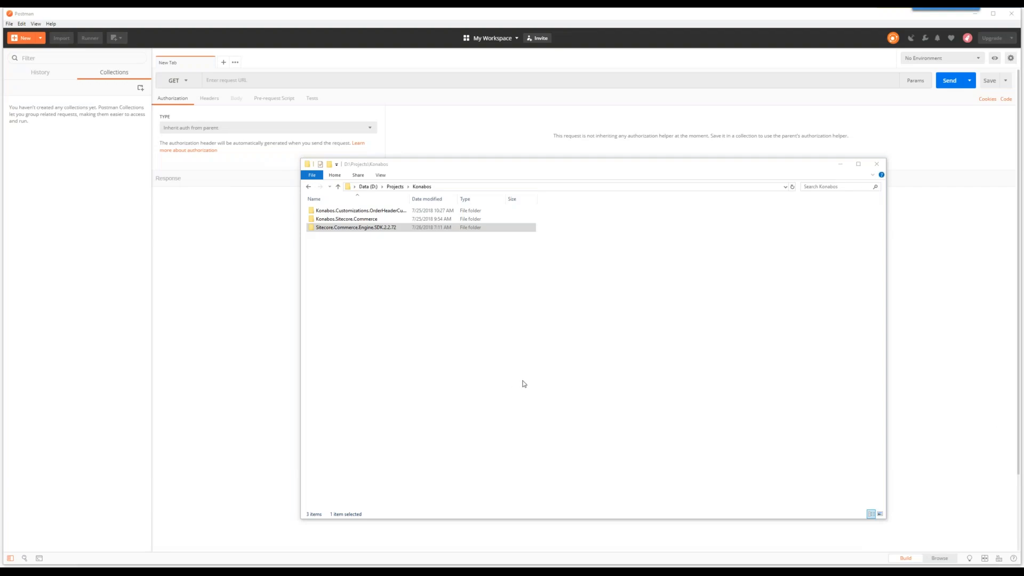
mouse_move(400, 37)
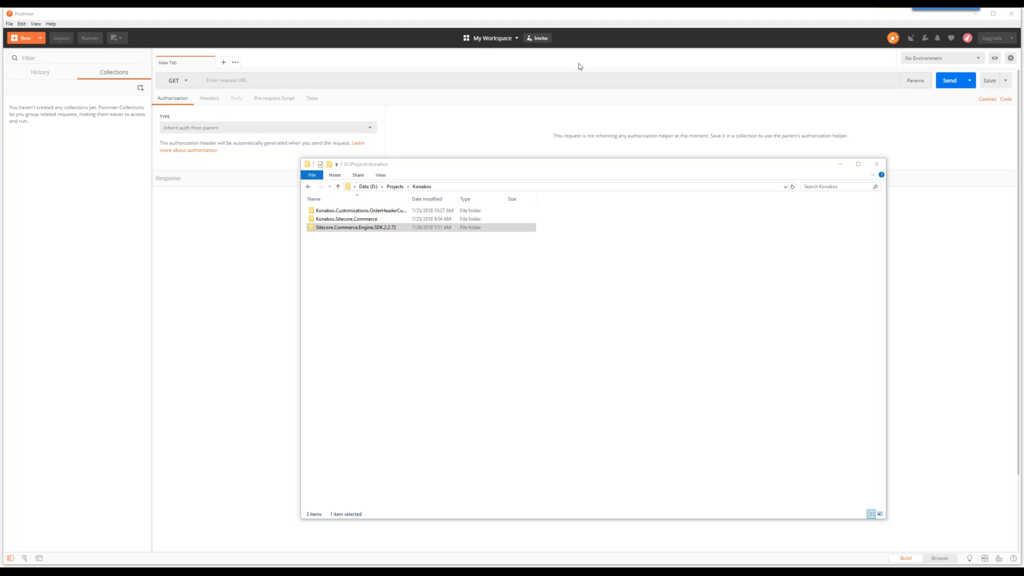
mouse_move(511, 116)
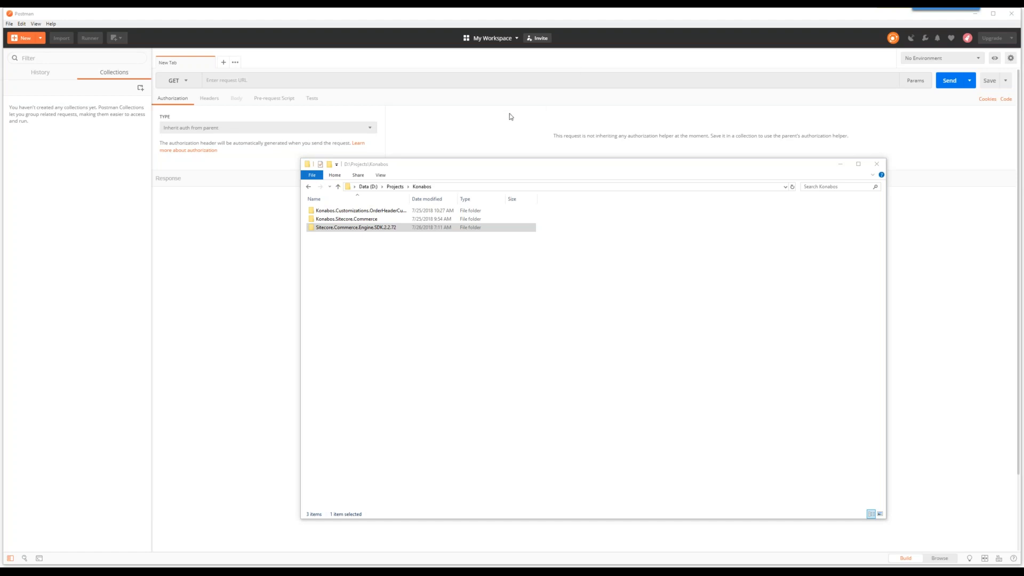
mouse_move(538, 115)
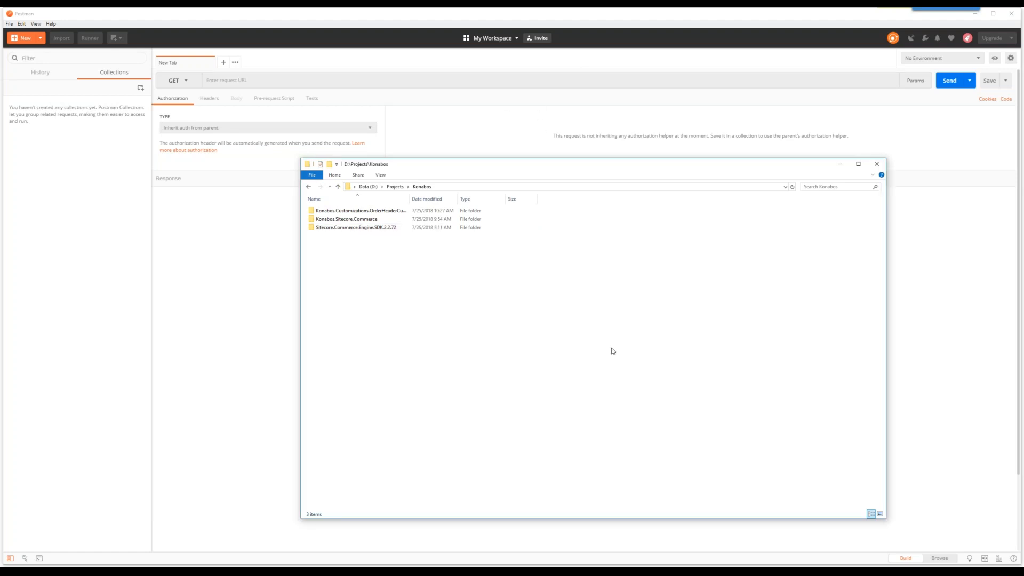
Open the SDK's postman folder and select the Habitat Environment JSON file.
double_click(354, 227)
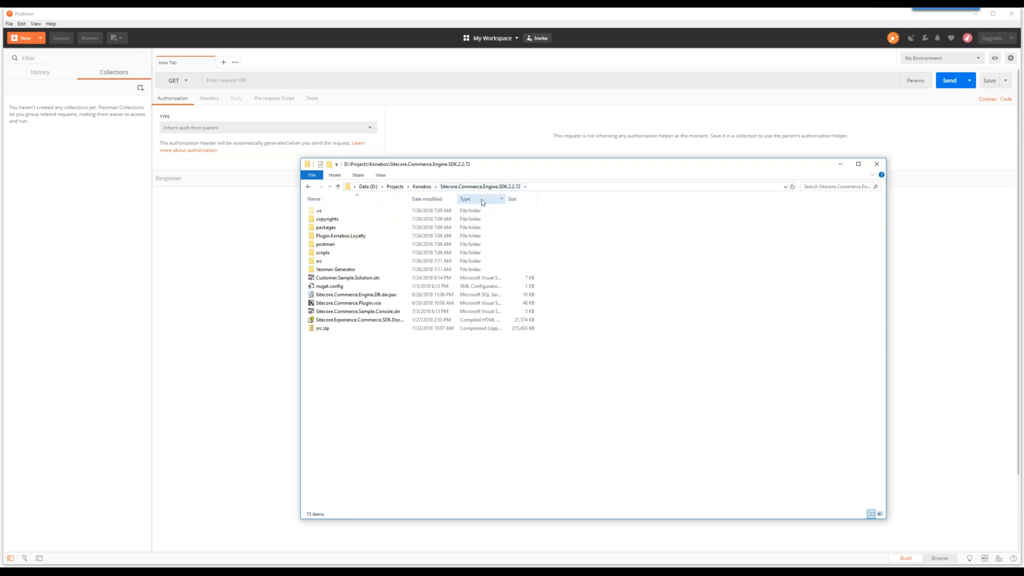
double_click(324, 243)
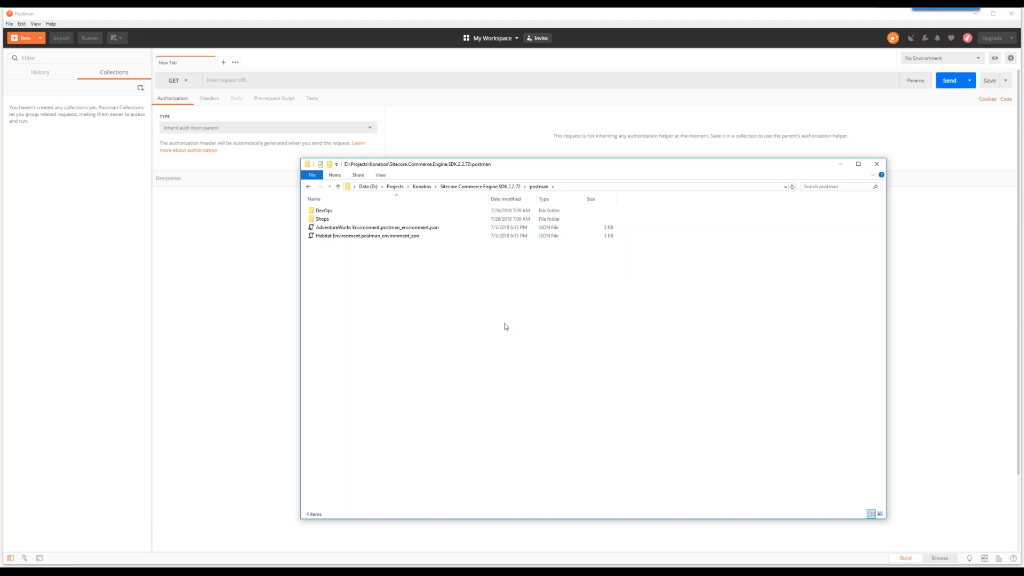
mouse_move(440, 330)
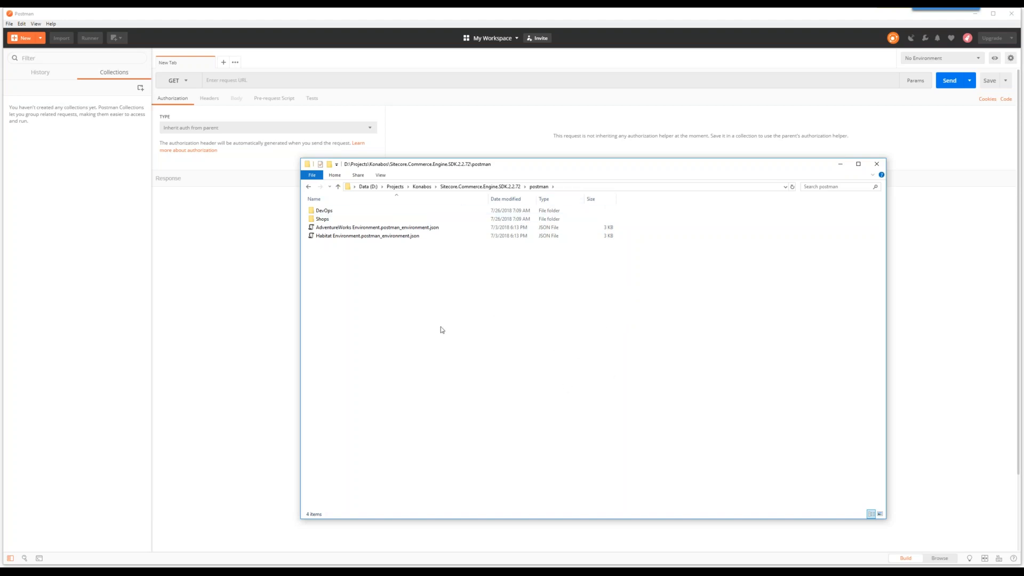
click(322, 218)
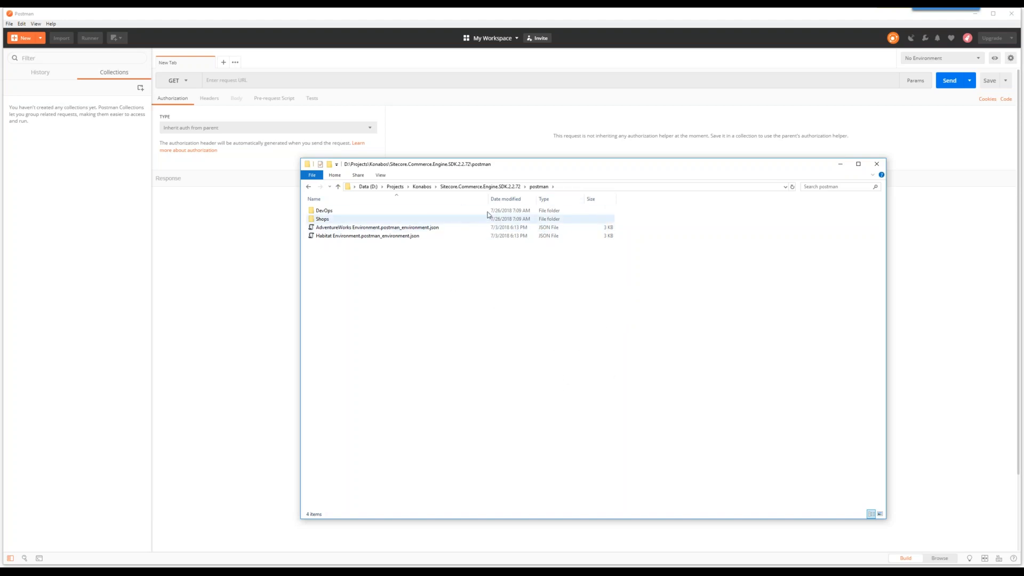
click(367, 235)
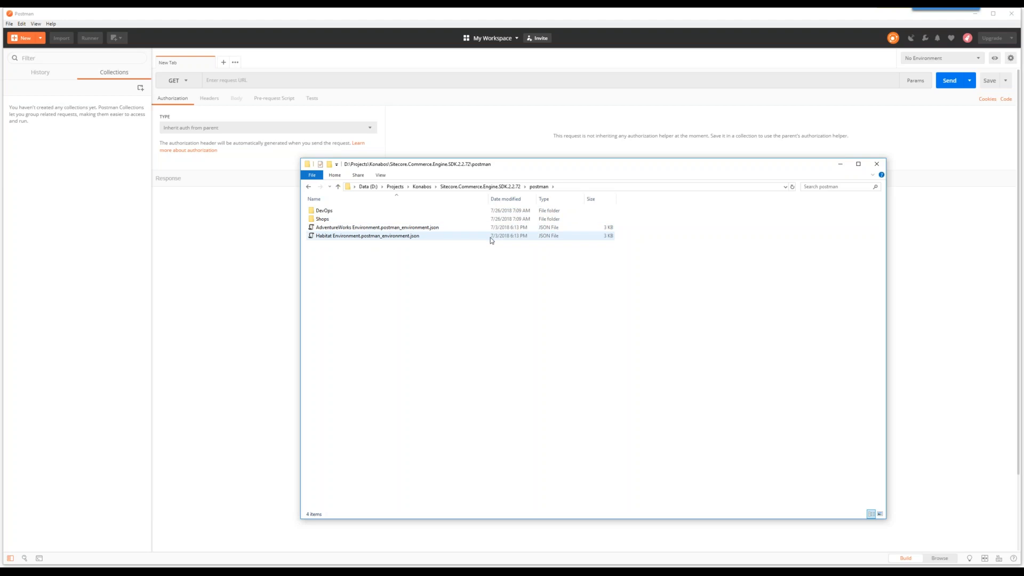
click(378, 227)
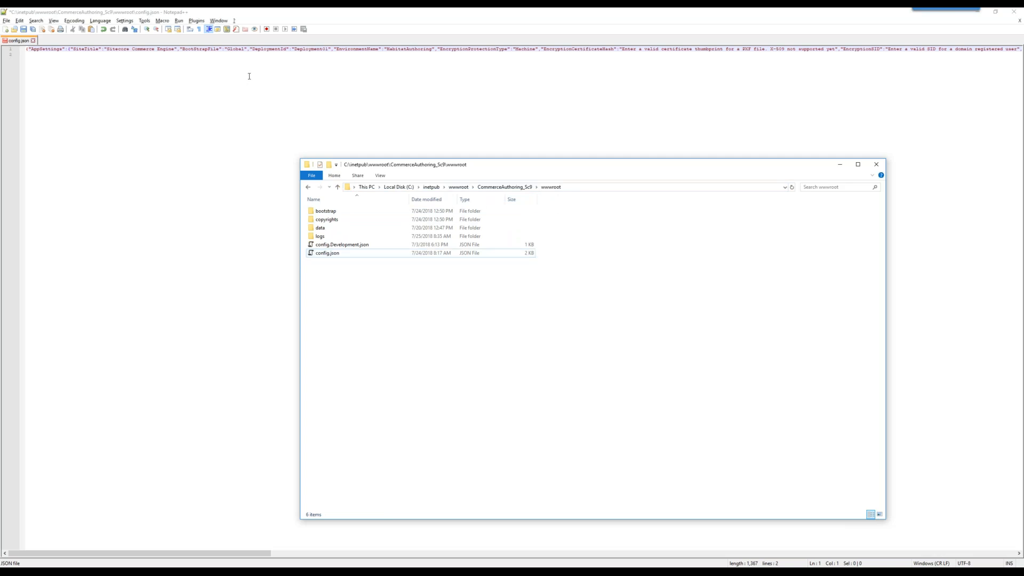
Find the AntiForgeryEnabled setting in config.json and change its value to false.
key(ctrl+f)
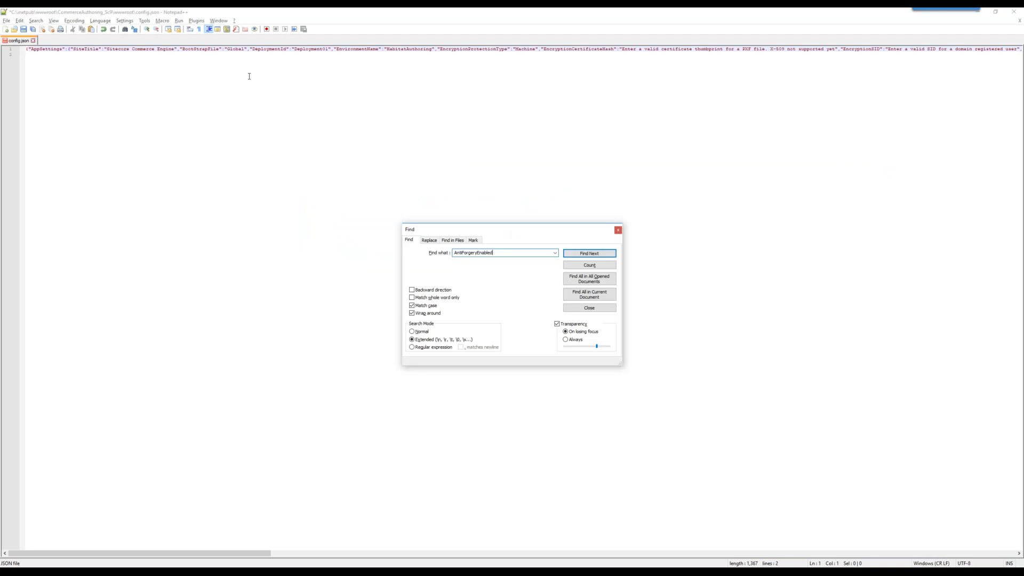
click(589, 254)
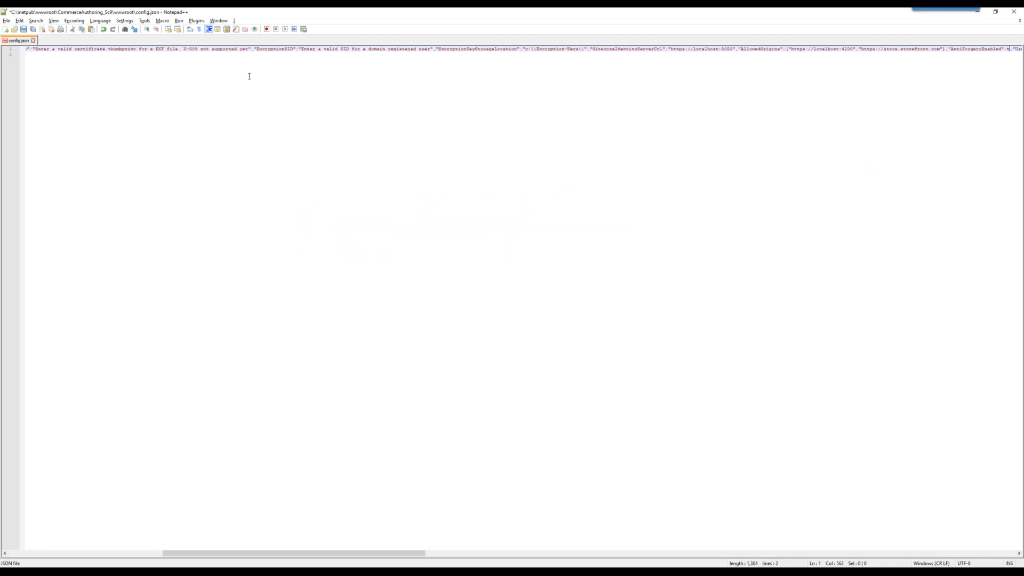
text(false)
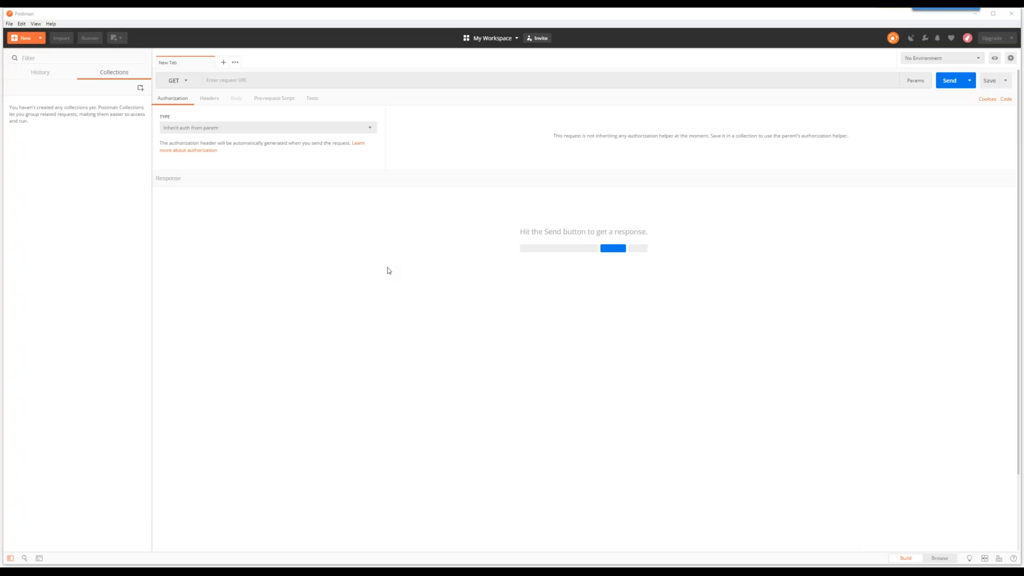
Switch SSL certificate verification off in Postman's Settings via the File menu.
click(10, 24)
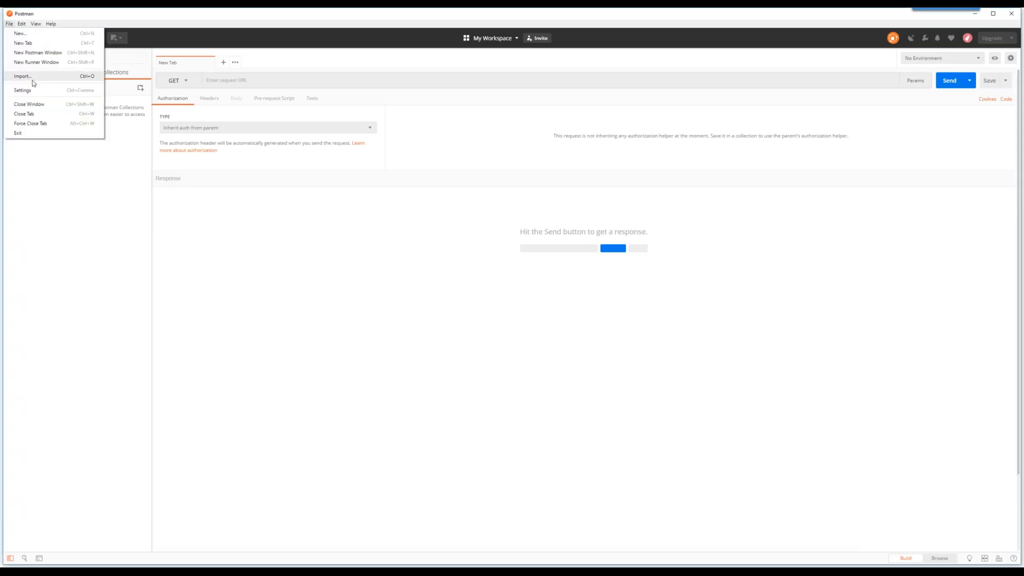
click(22, 90)
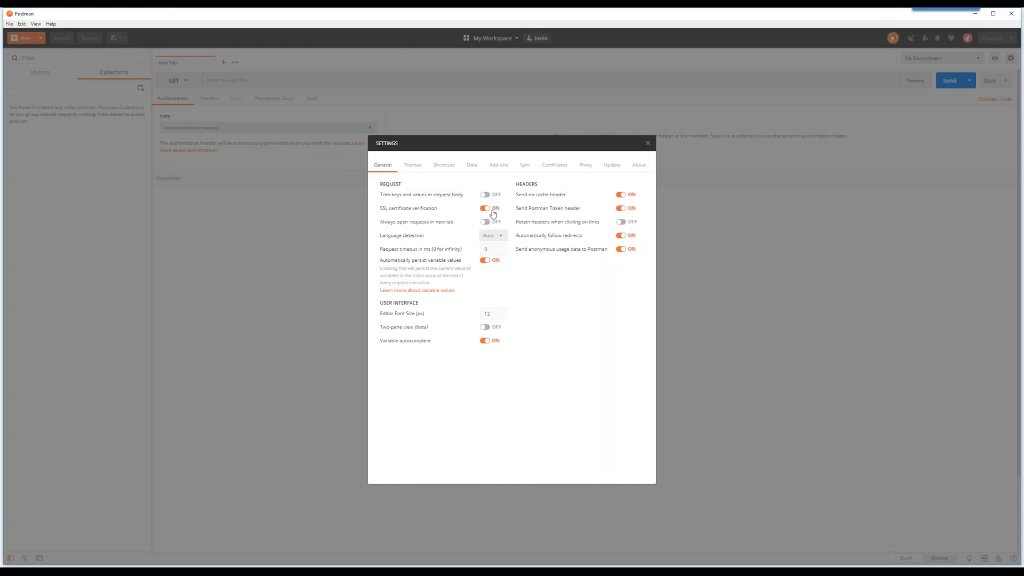
click(489, 208)
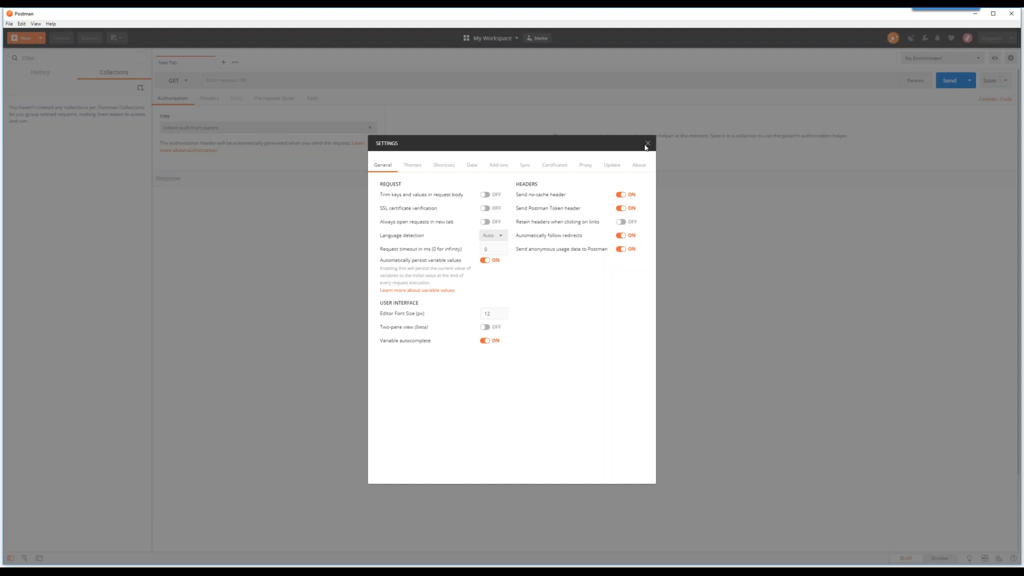
click(648, 143)
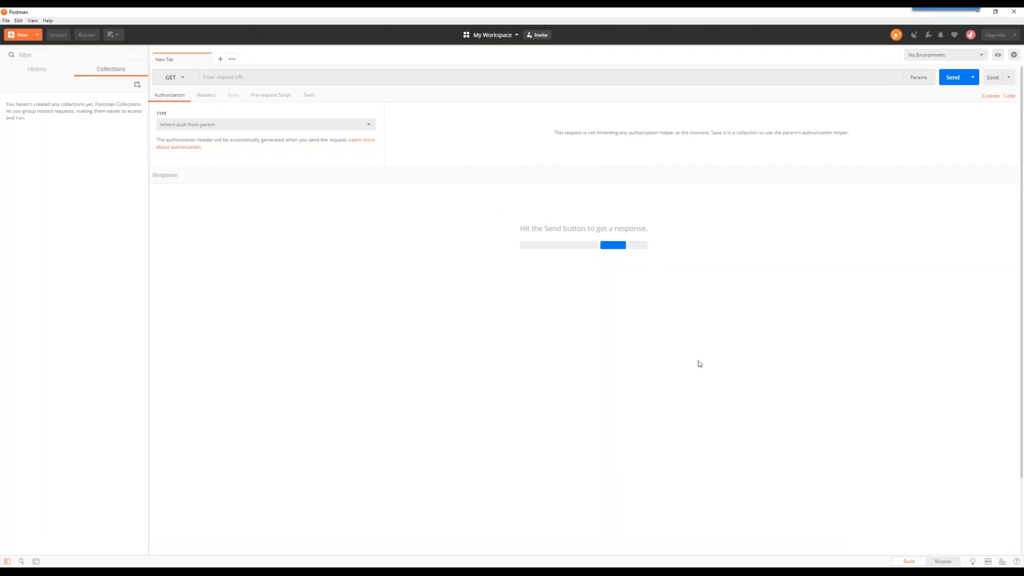
mouse_move(628, 391)
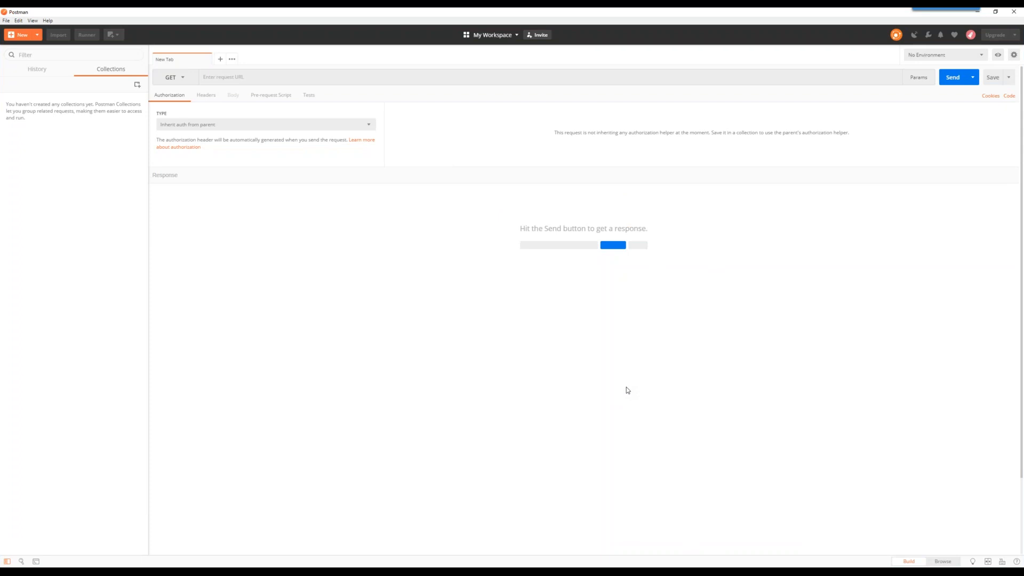
mouse_move(883, 385)
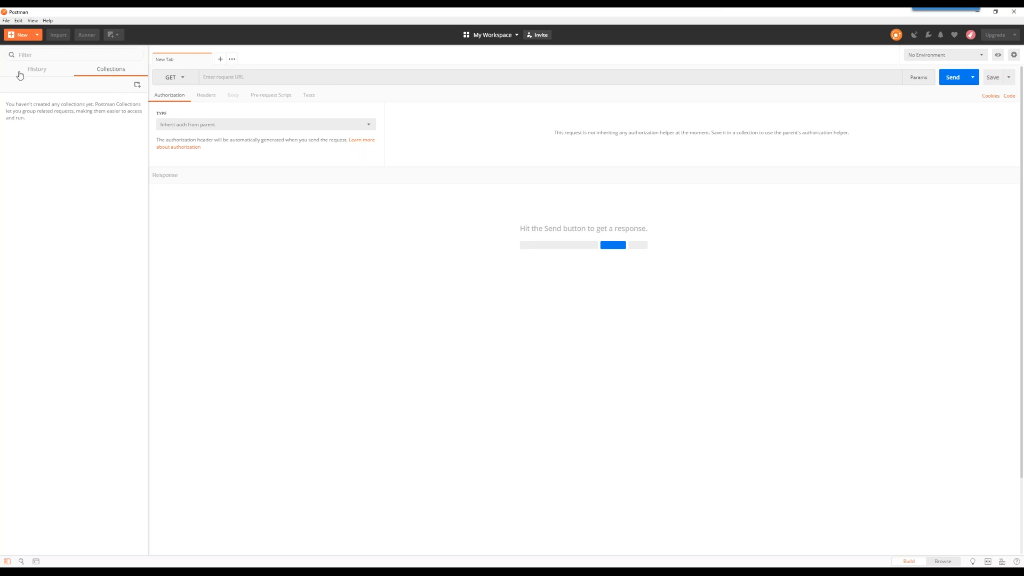
mouse_move(112, 108)
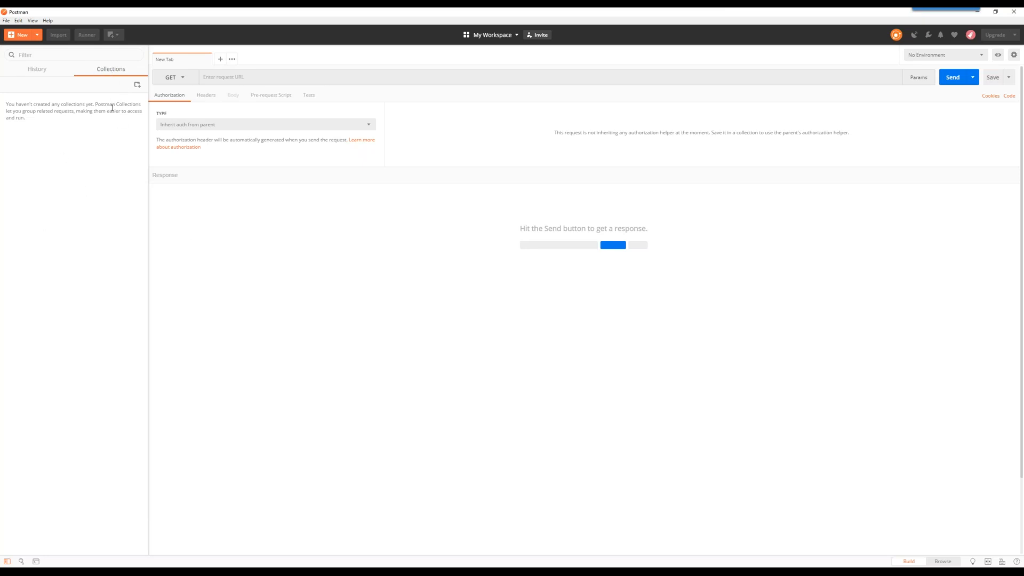
Import the SDK postman folder as collections and expand the Authentication collection.
click(57, 34)
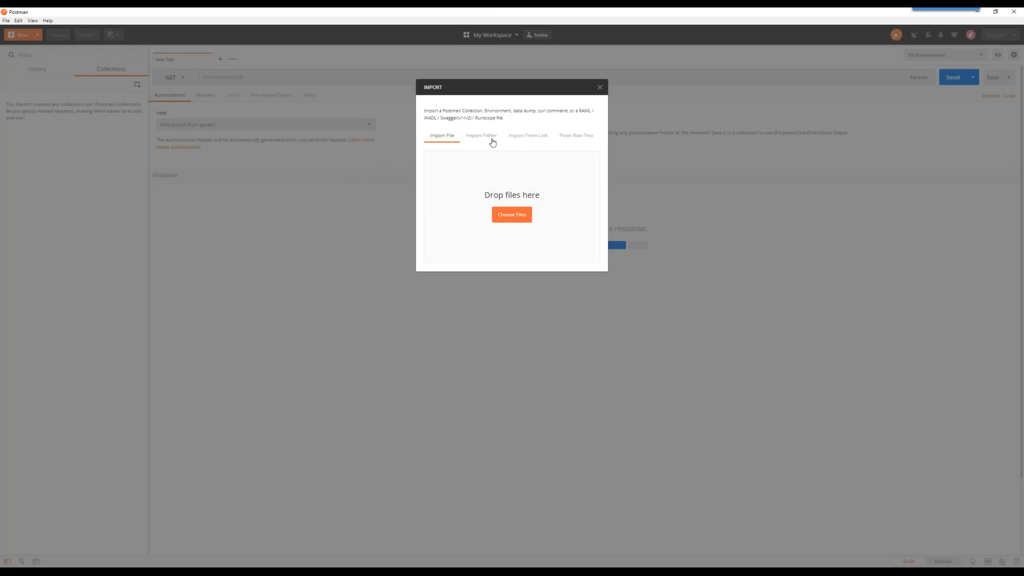
click(481, 135)
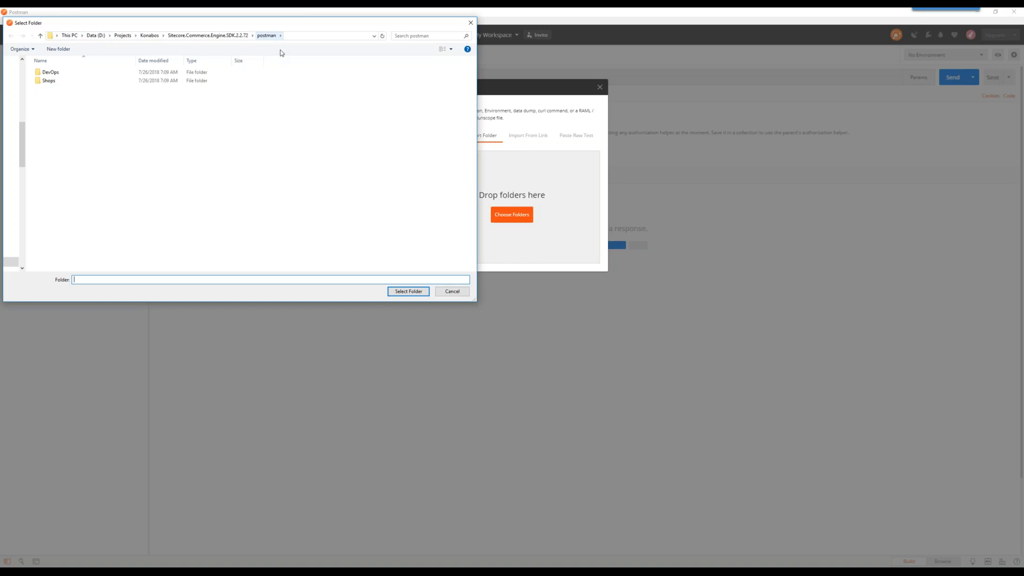
click(409, 291)
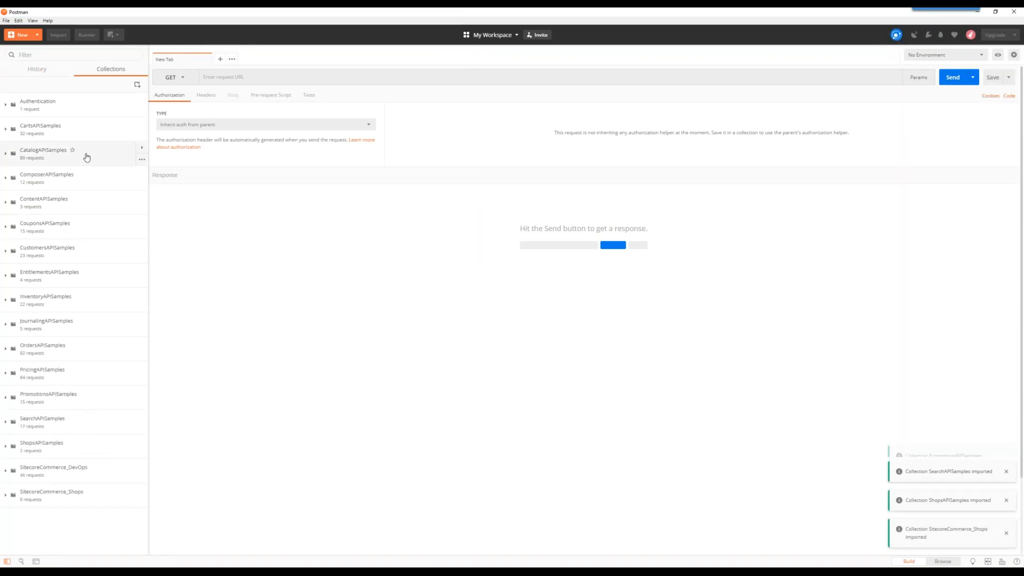
click(5, 104)
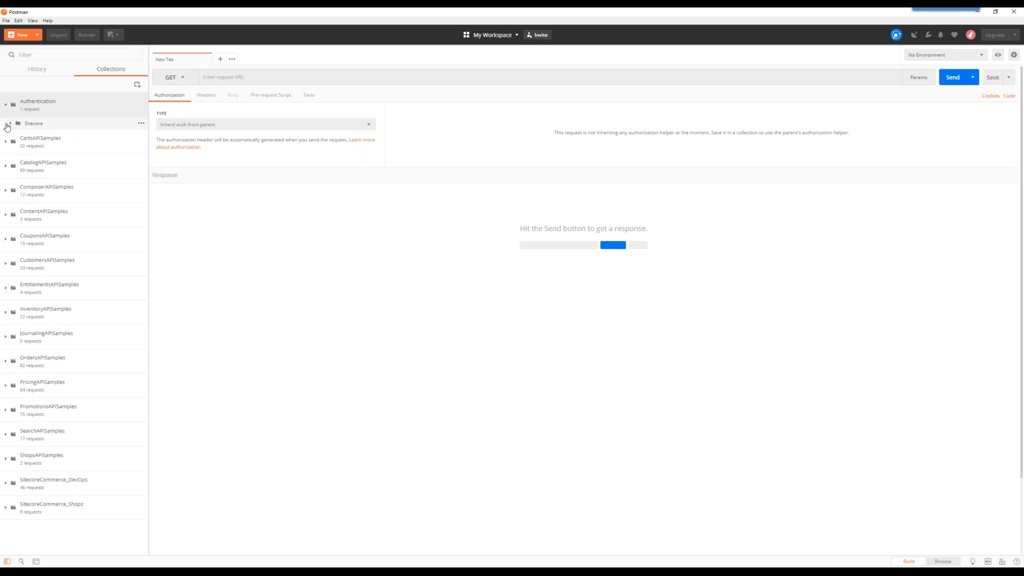
Expand the Sitecore folder under the Authentication collection to reach GetToken.
click(39, 135)
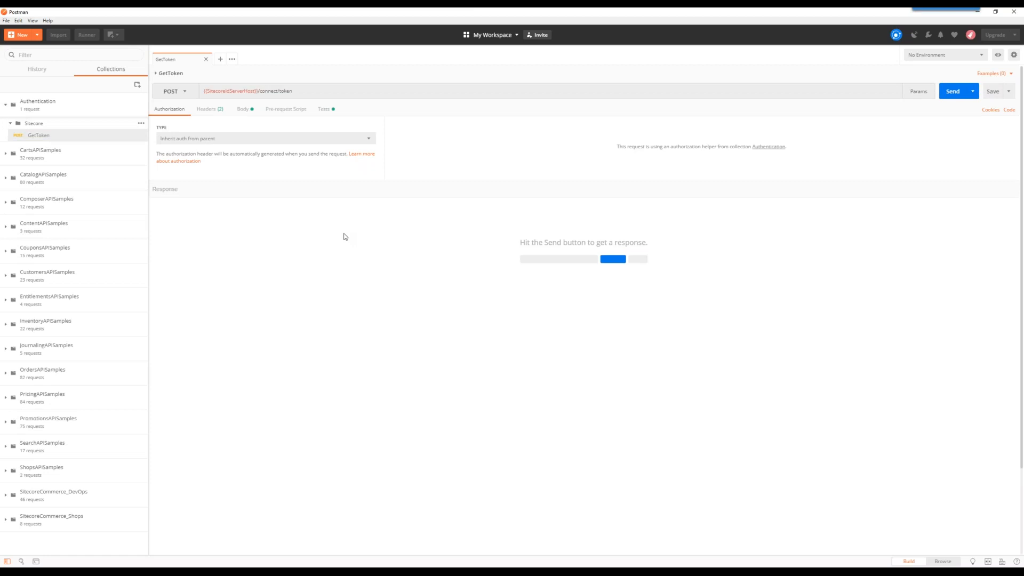
mouse_move(243, 254)
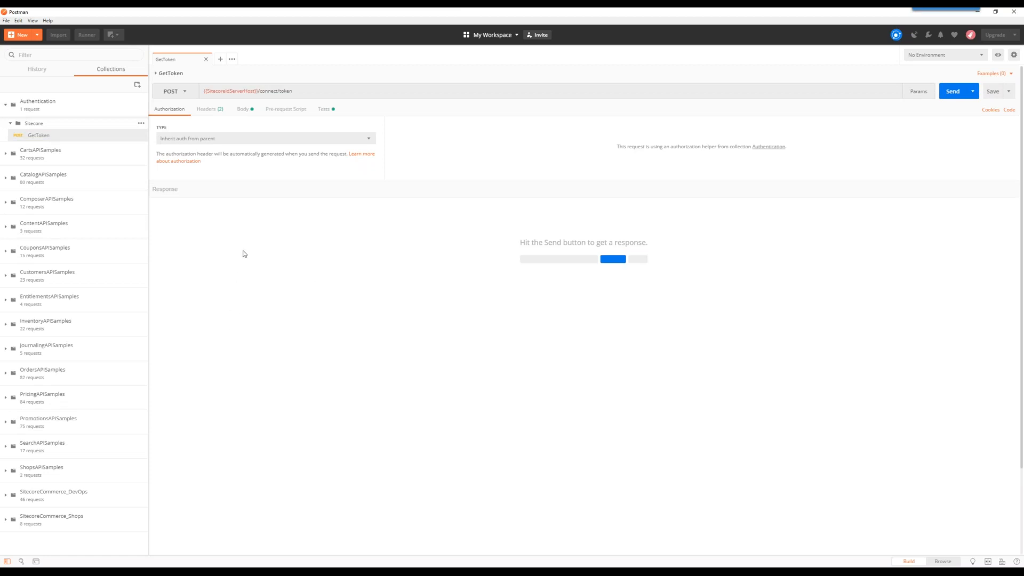
mouse_move(886, 400)
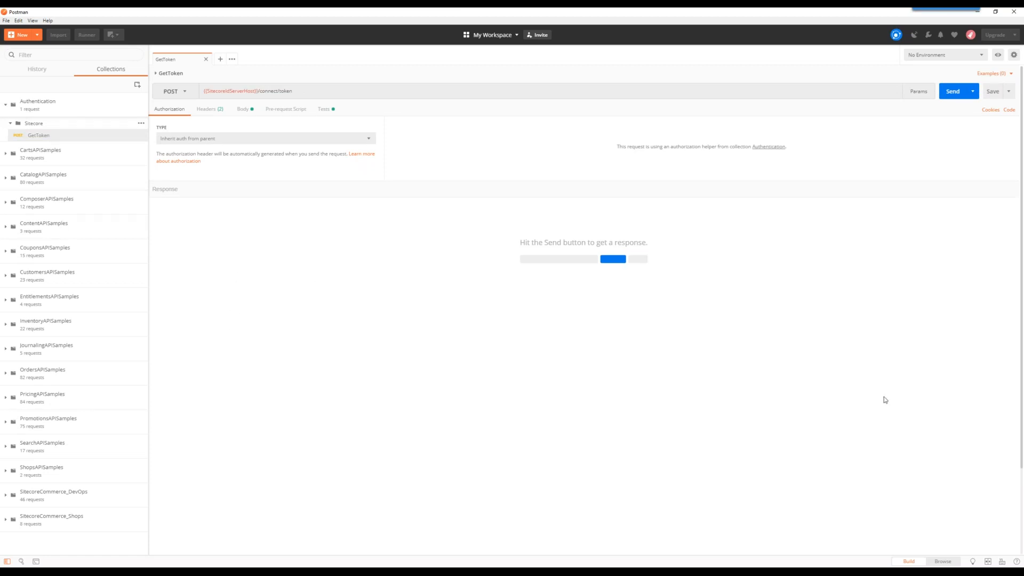
mouse_move(603, 278)
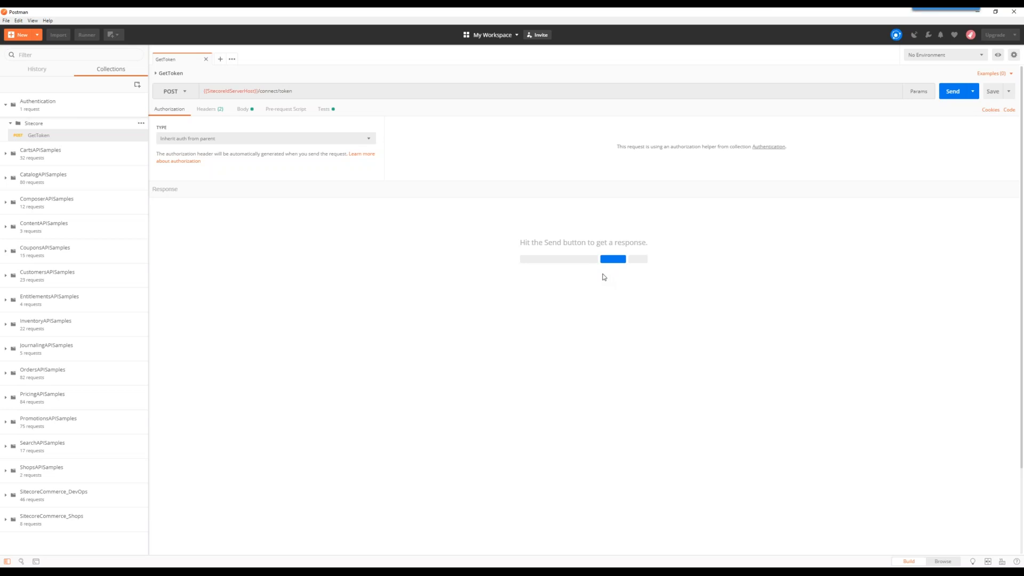
mouse_move(607, 277)
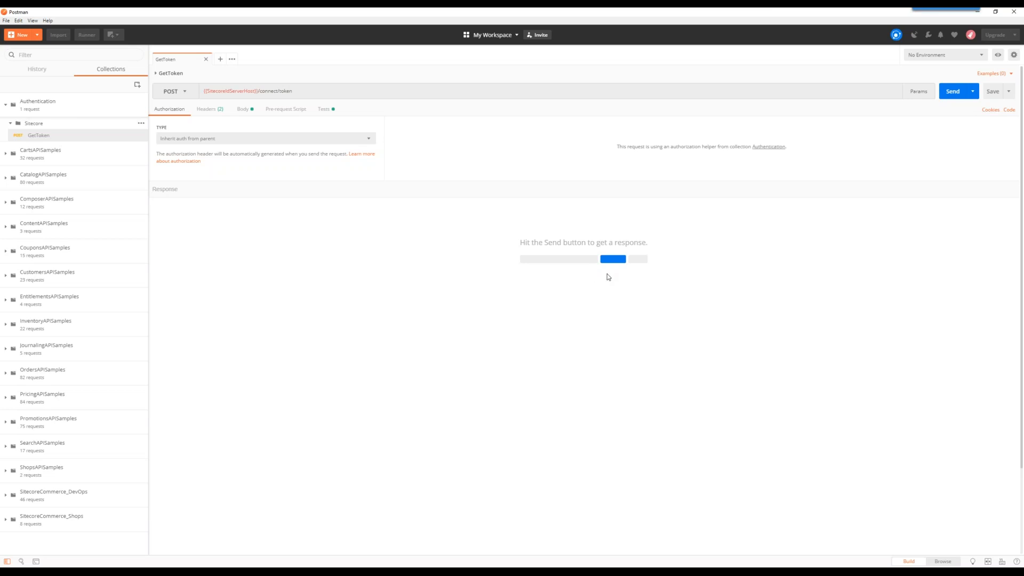
mouse_move(688, 285)
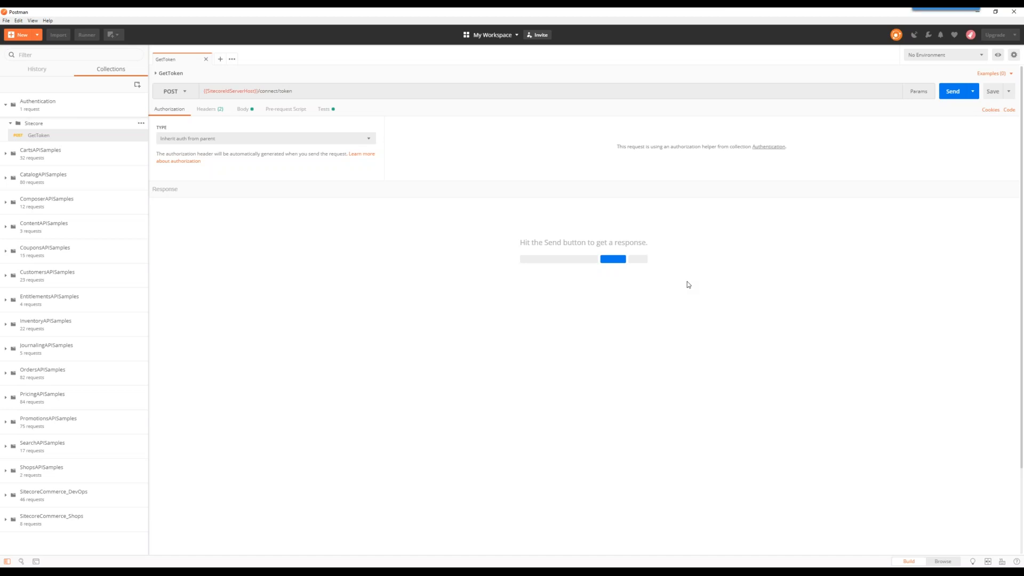
mouse_move(1005, 380)
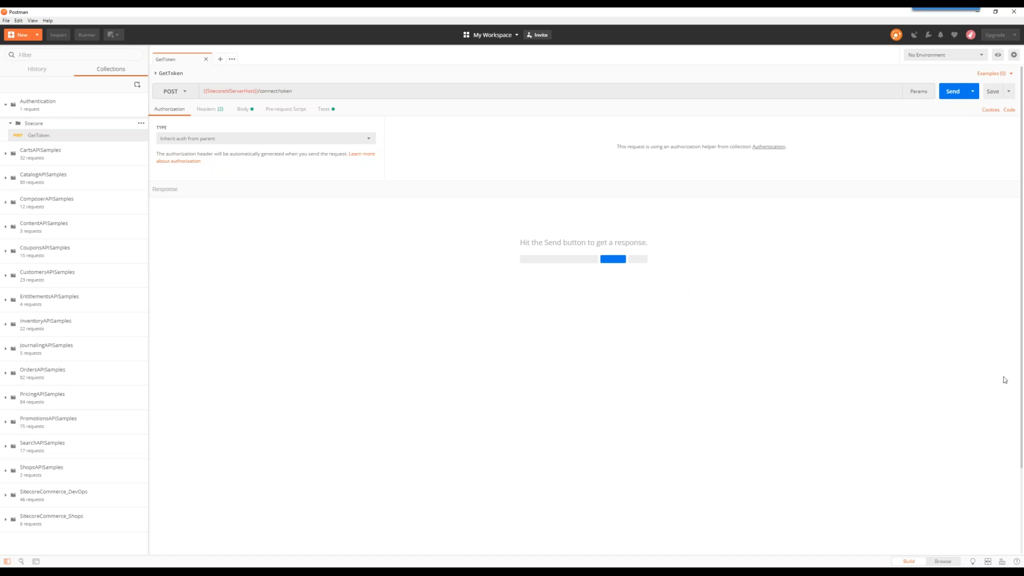
mouse_move(994, 91)
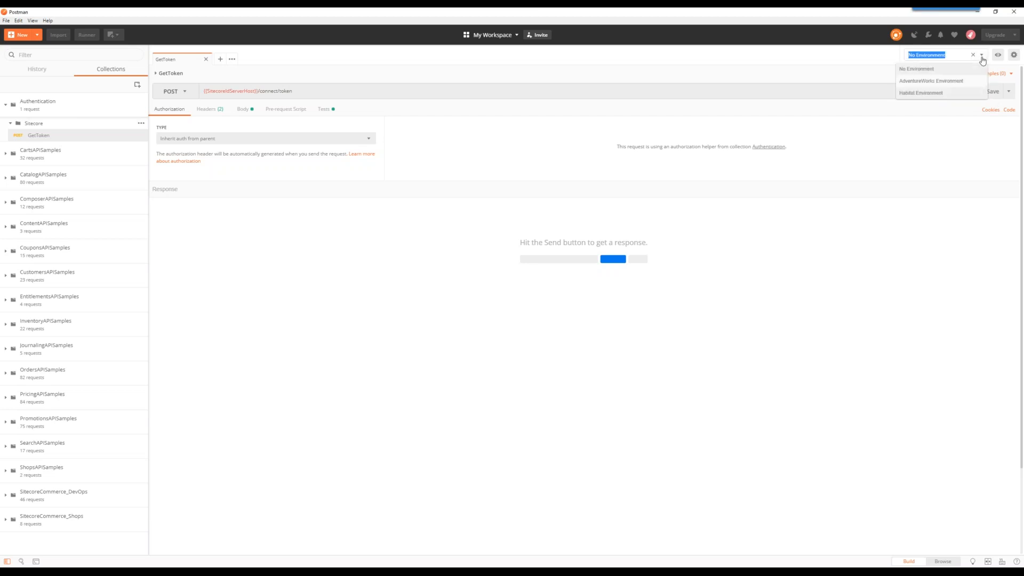
mouse_move(946, 92)
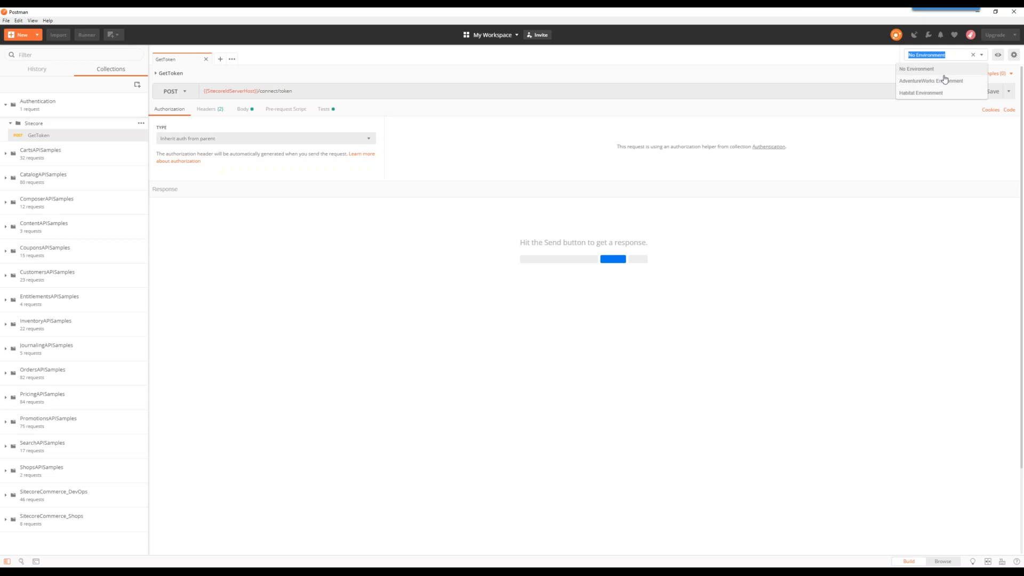
Activate Habitat Environment and review its variables in the environment manager.
click(920, 92)
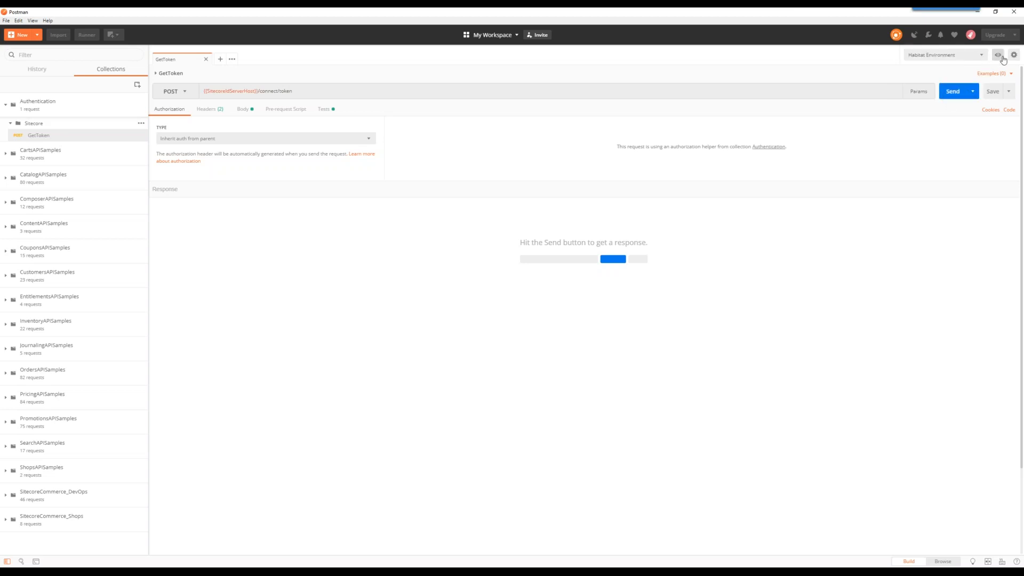
click(997, 54)
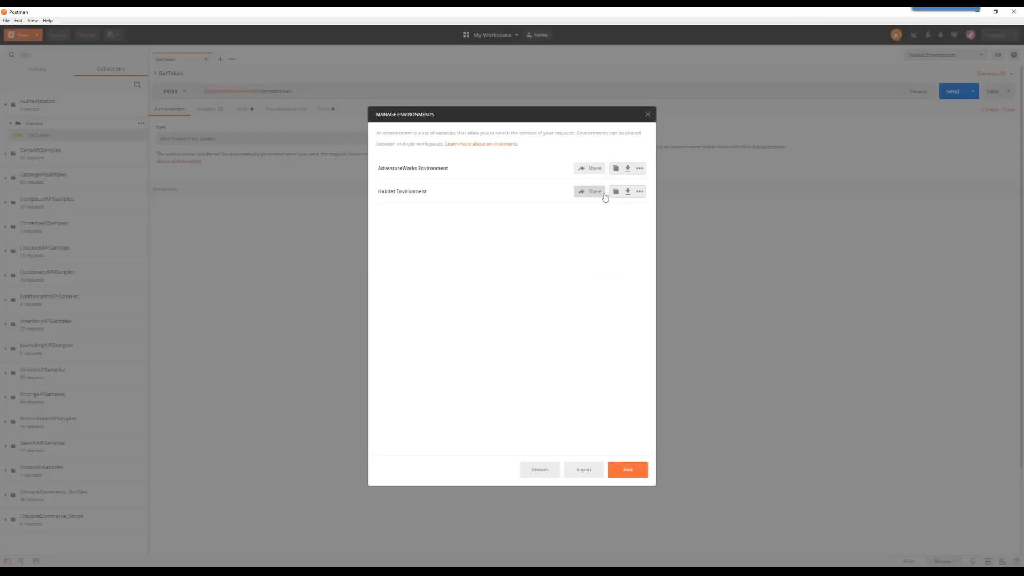
click(402, 191)
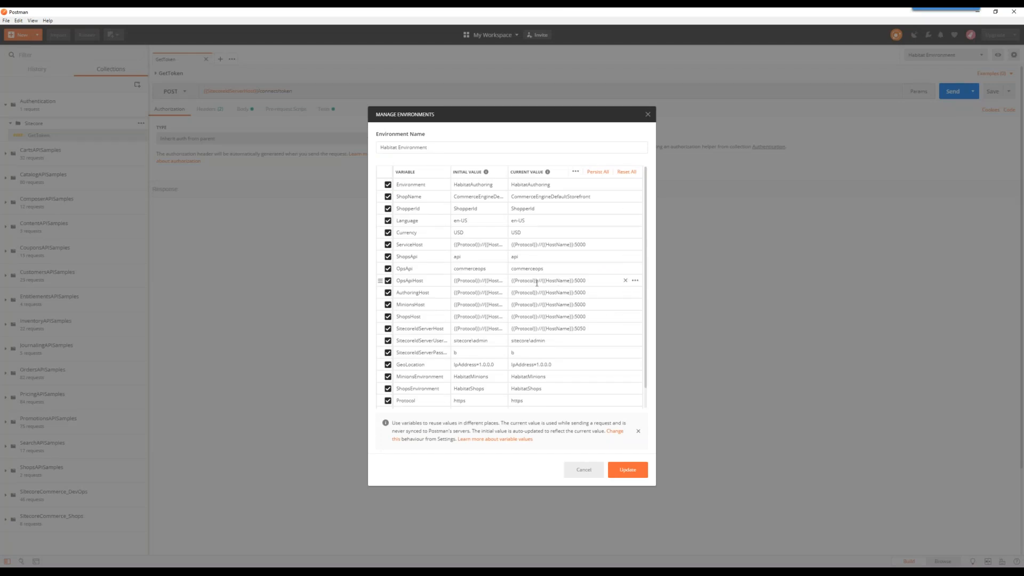
scroll(down, 3)
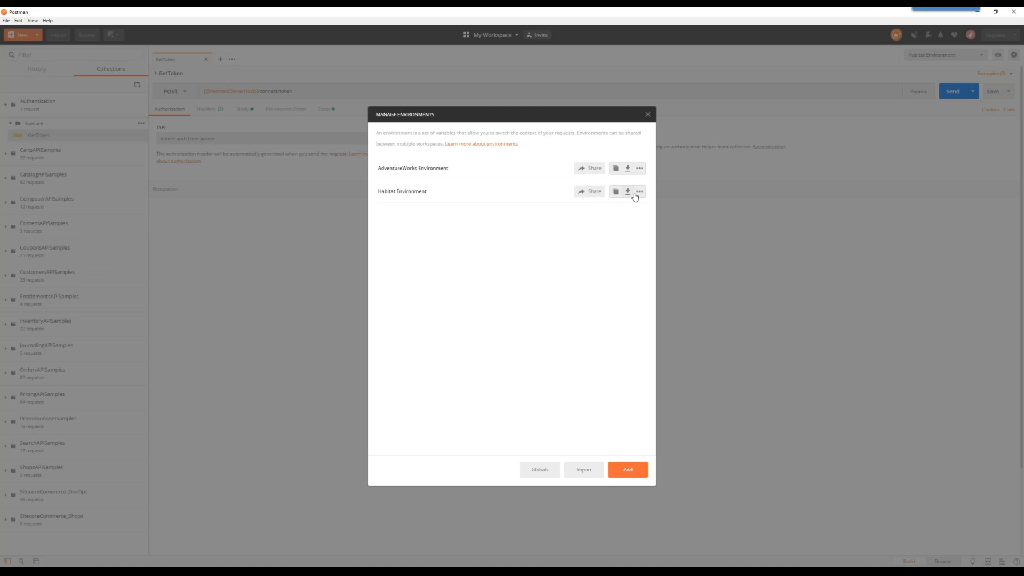
mouse_move(563, 318)
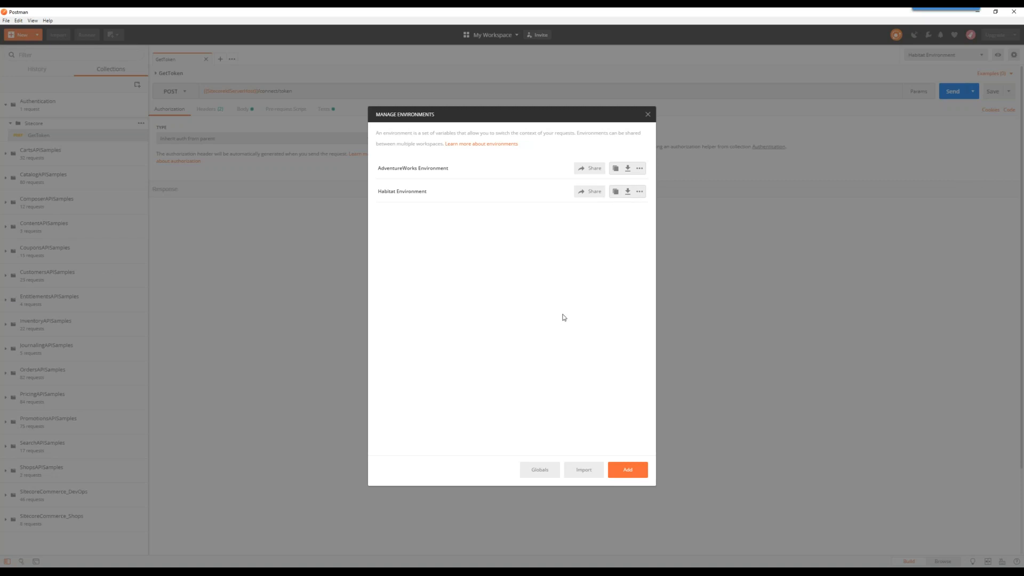
mouse_move(646, 122)
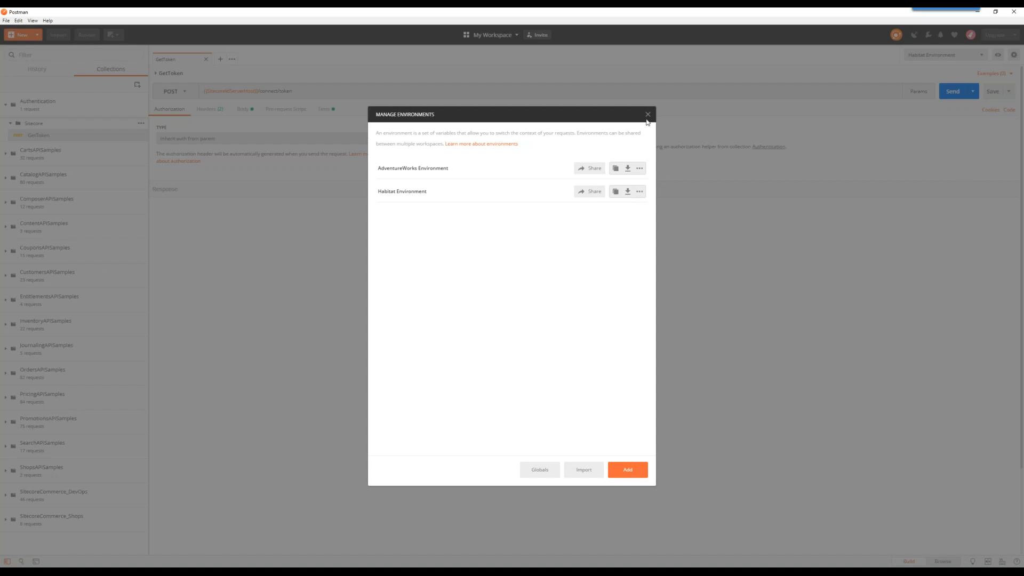
Close the environment manager and keep Habitat Environment selected as active.
click(648, 114)
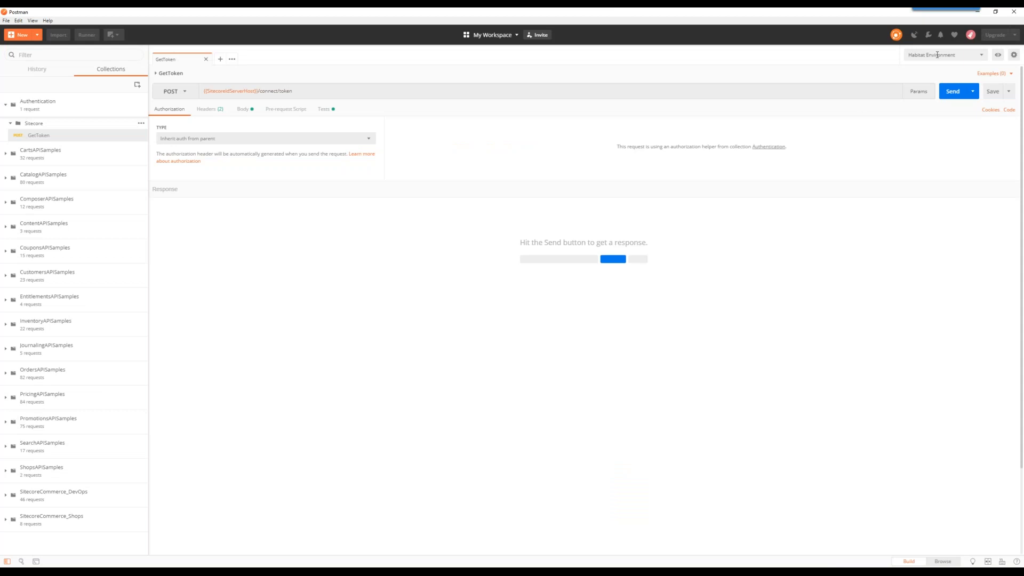
click(941, 54)
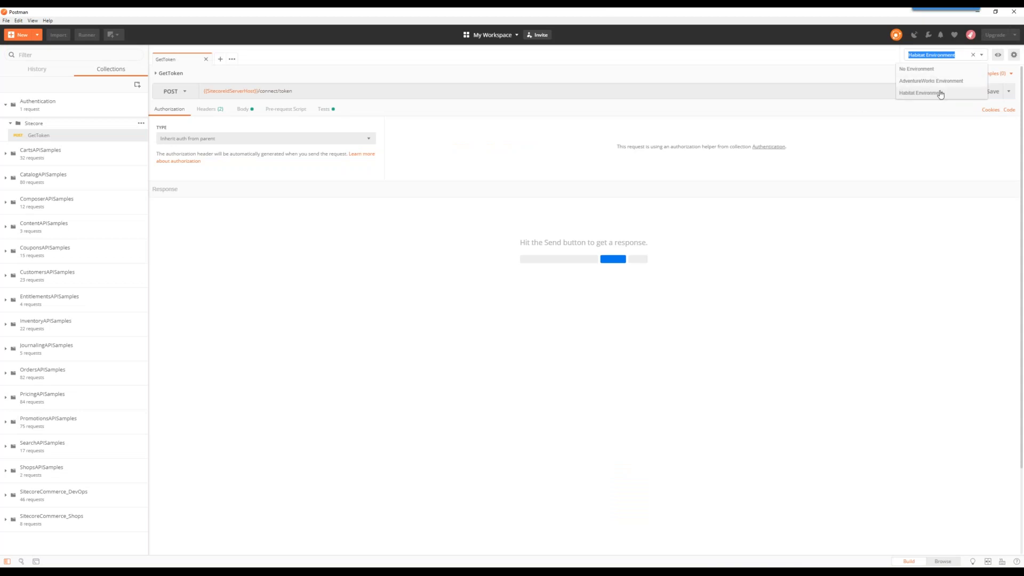
click(918, 92)
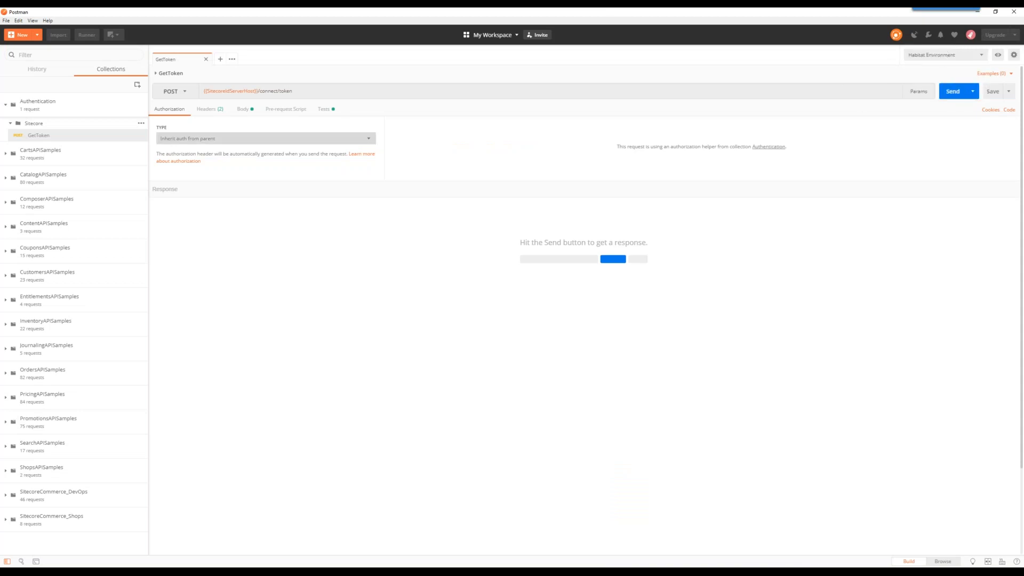
mouse_move(222, 122)
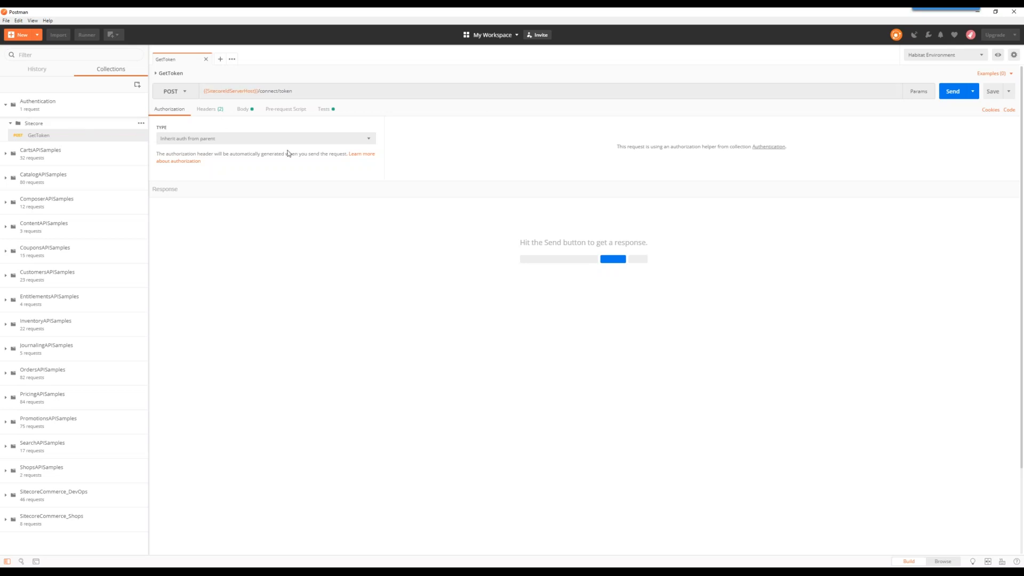
Review GetToken's Headers and Body parameters, then bring up the environment manager again.
click(210, 109)
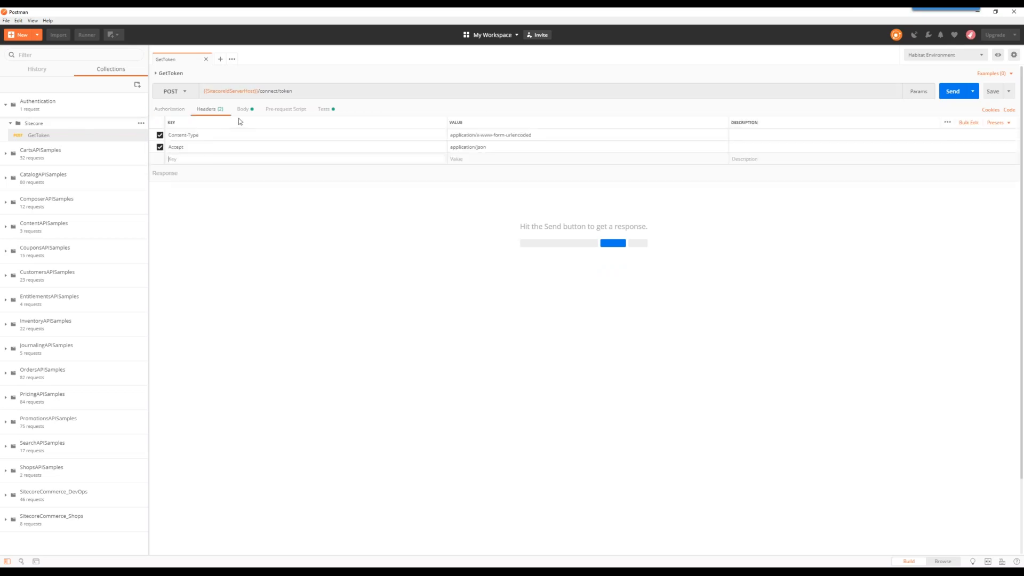
click(243, 109)
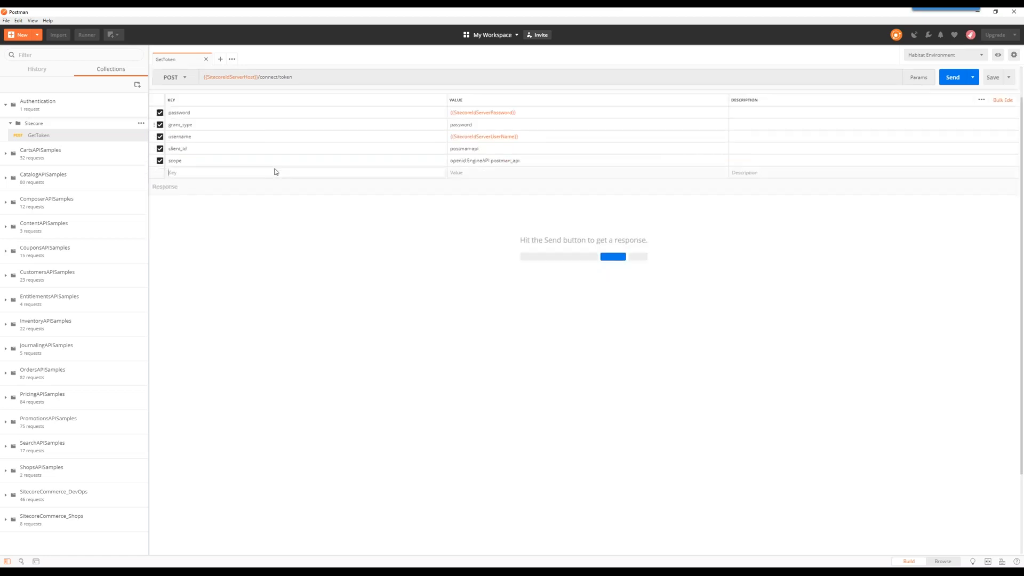
click(1014, 55)
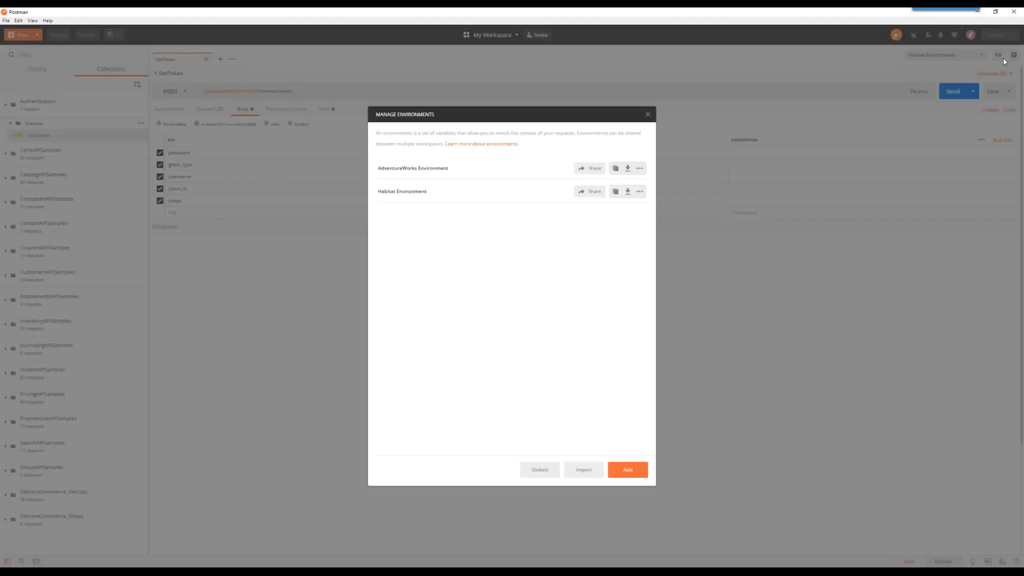
Add an empty global variable named SitecoreIdToken under Globals and close the manager.
click(539, 469)
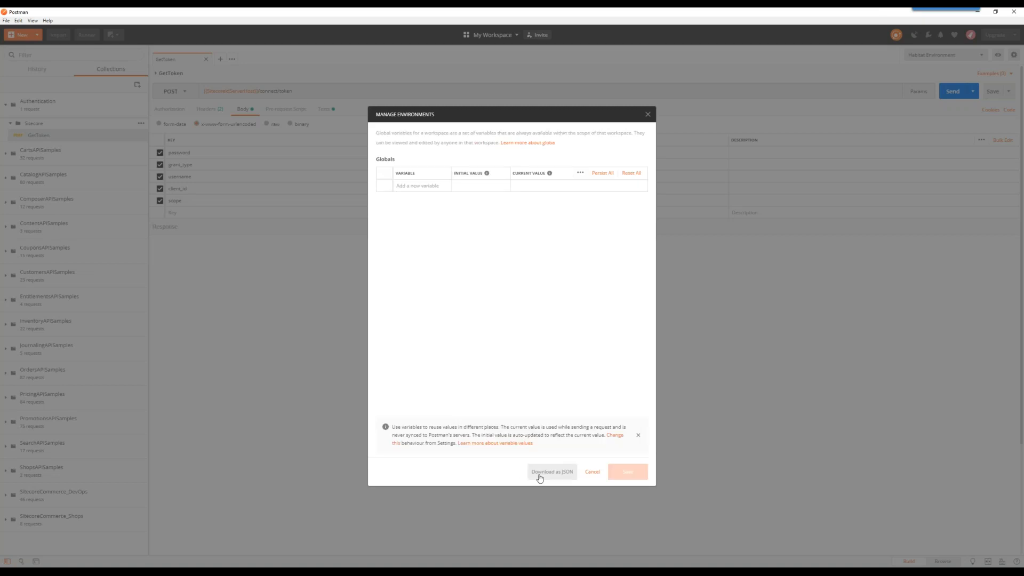
text(SitecoreIdToken)
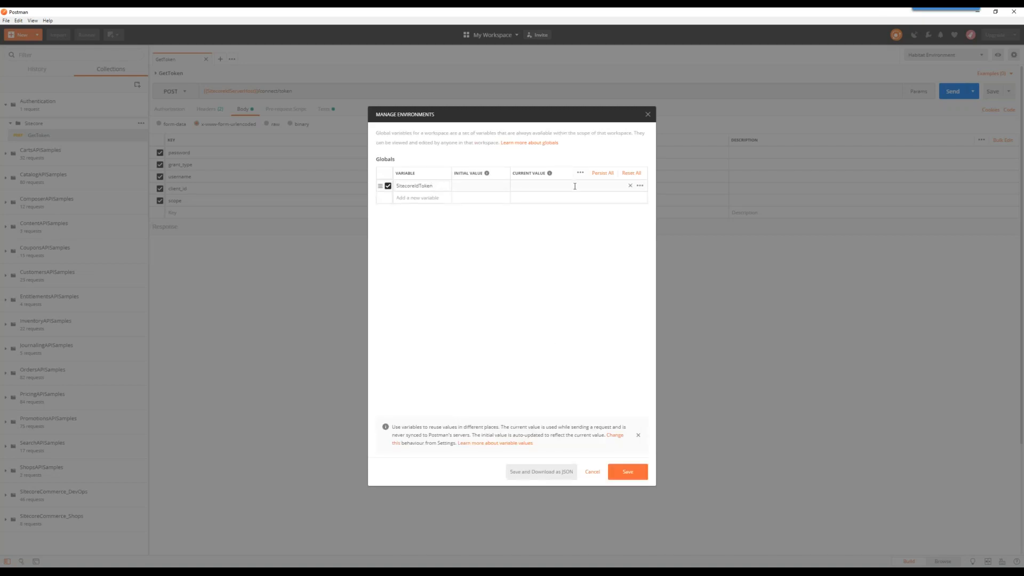
text(SitecoreIdToken)
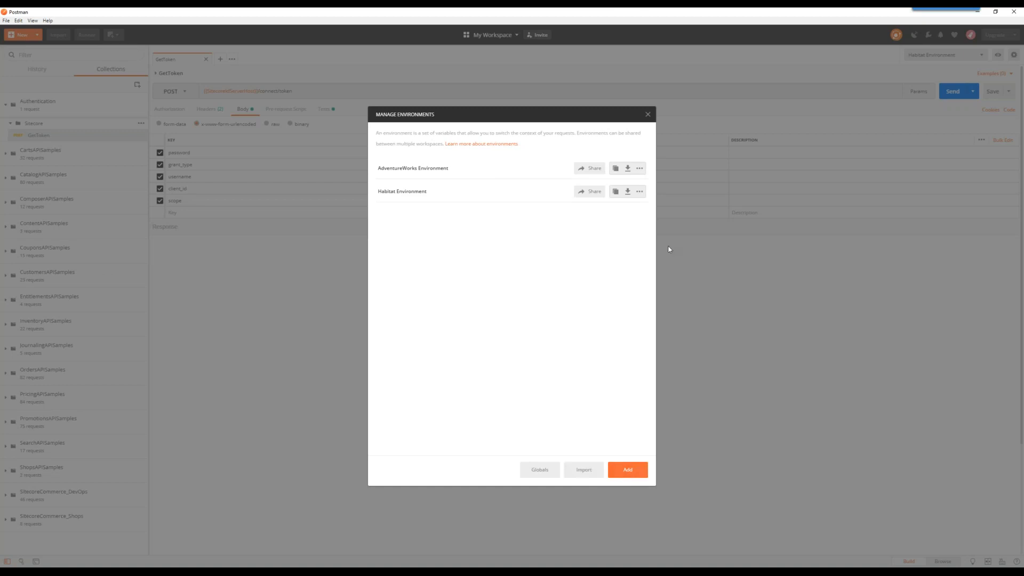
click(647, 114)
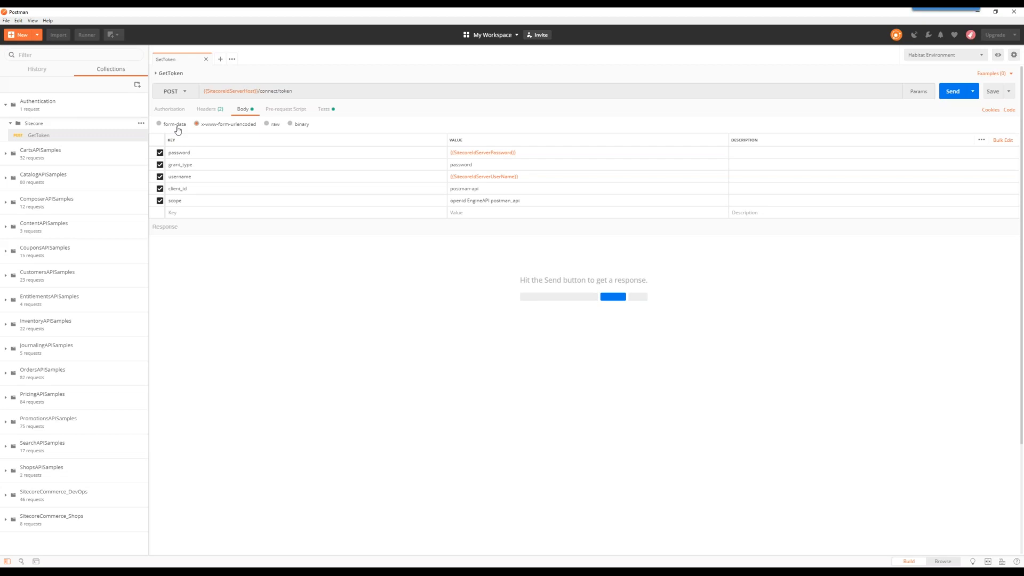
Send the GetToken request from its Authorization view, getting a 200 OK with an access token.
click(170, 108)
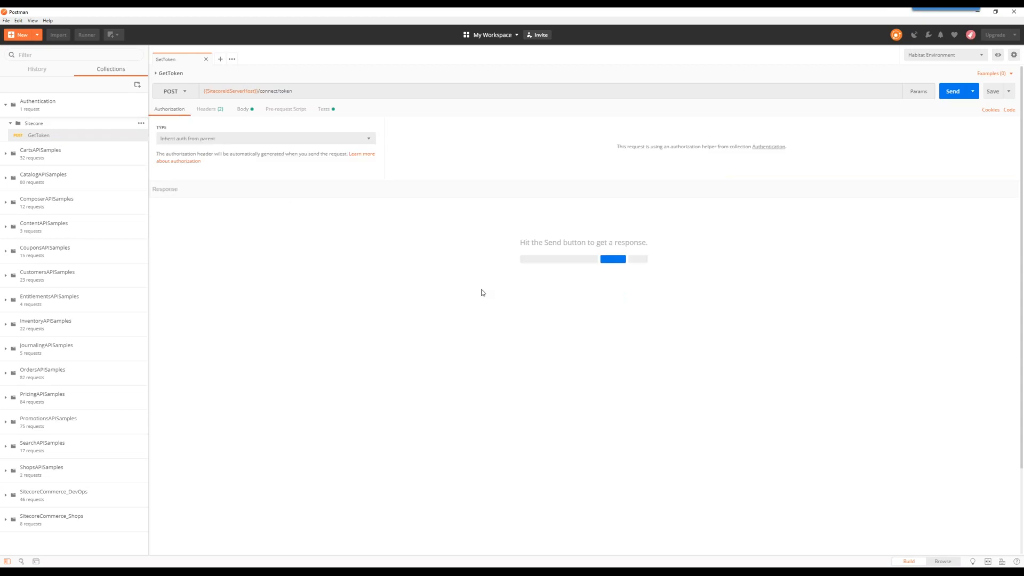
mouse_move(662, 299)
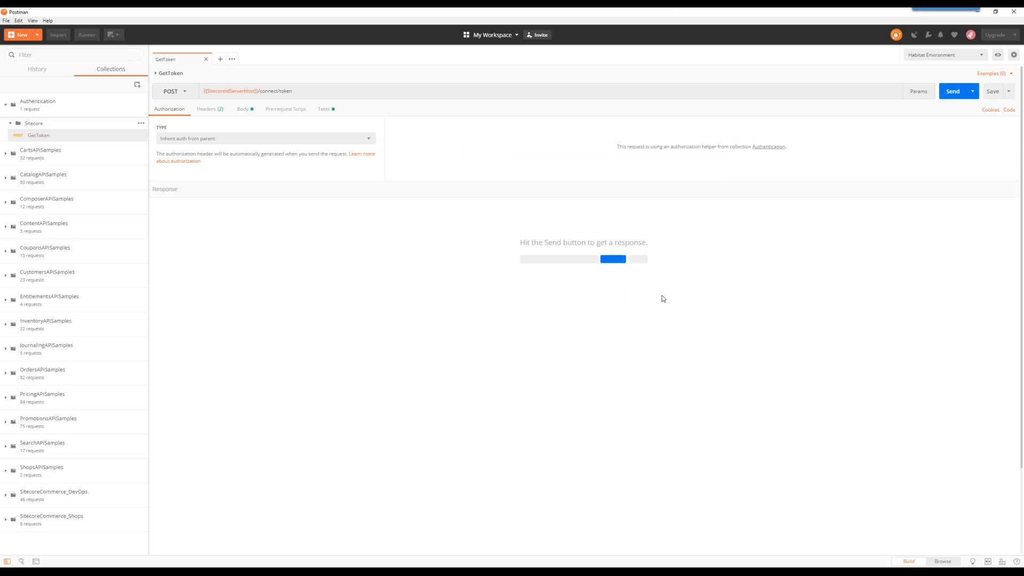
click(953, 90)
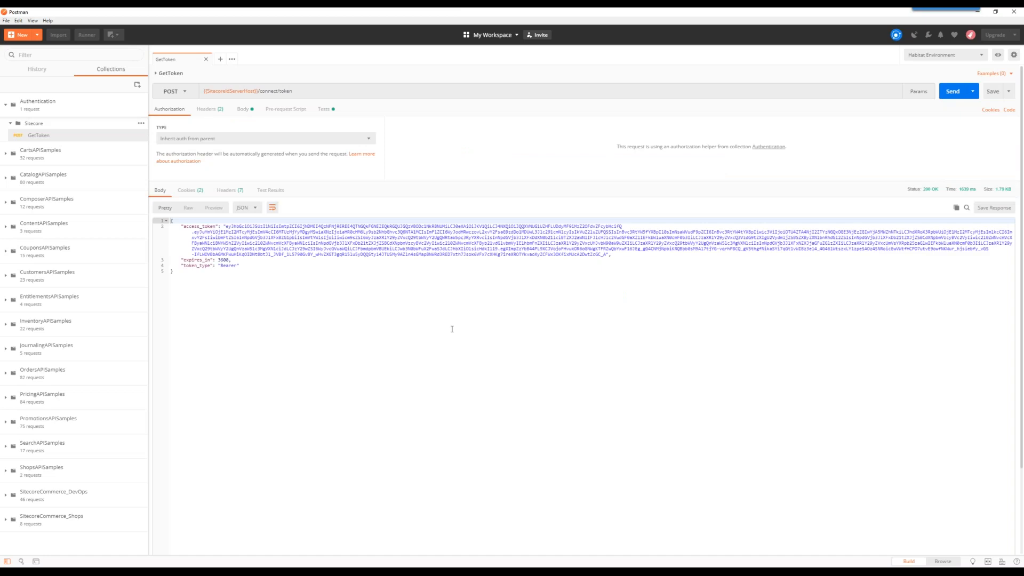
mouse_move(1016, 66)
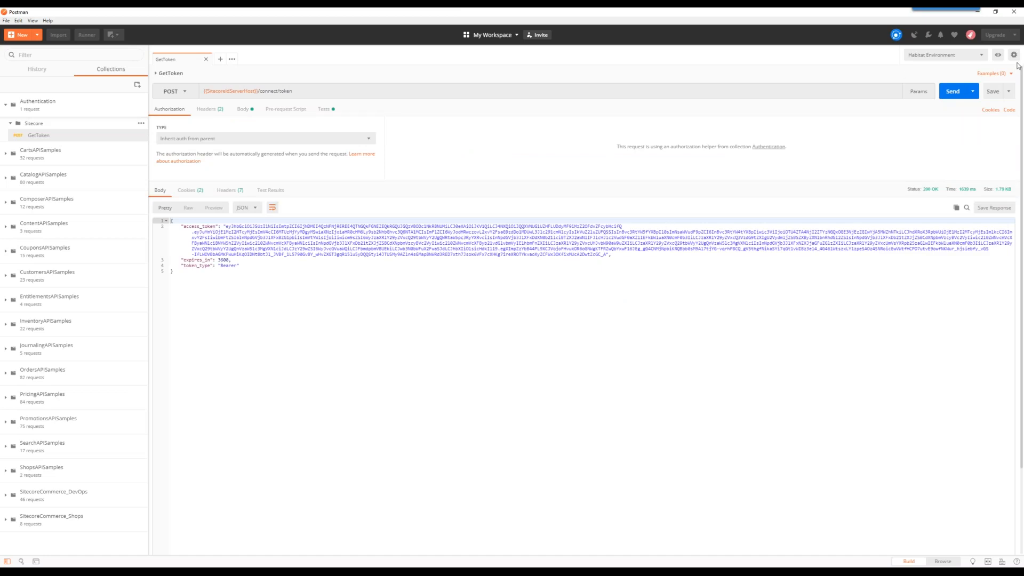
Check in Globals that SitecoreIdToken now holds the Bearer token, then close the manager.
click(1014, 54)
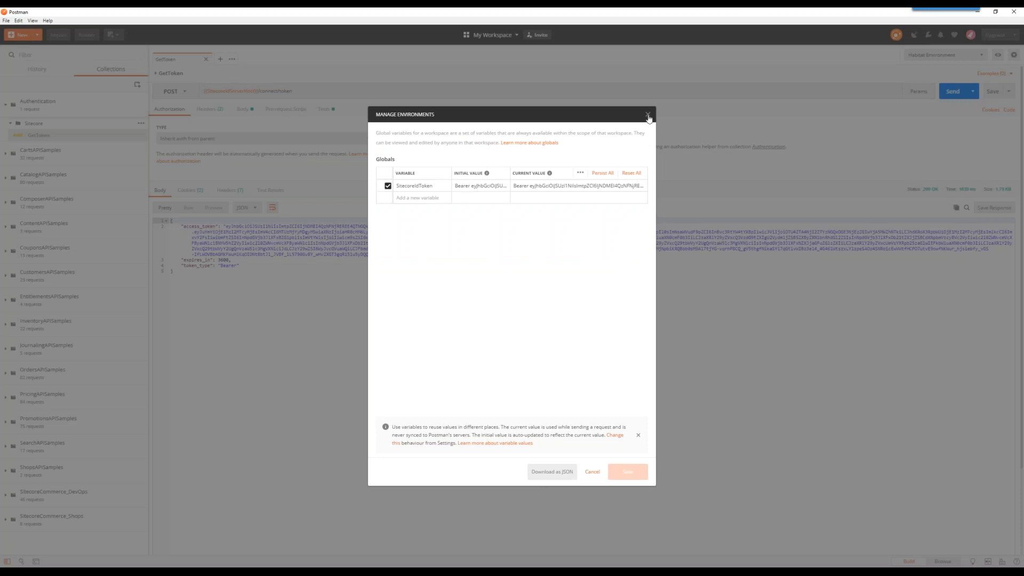
click(648, 117)
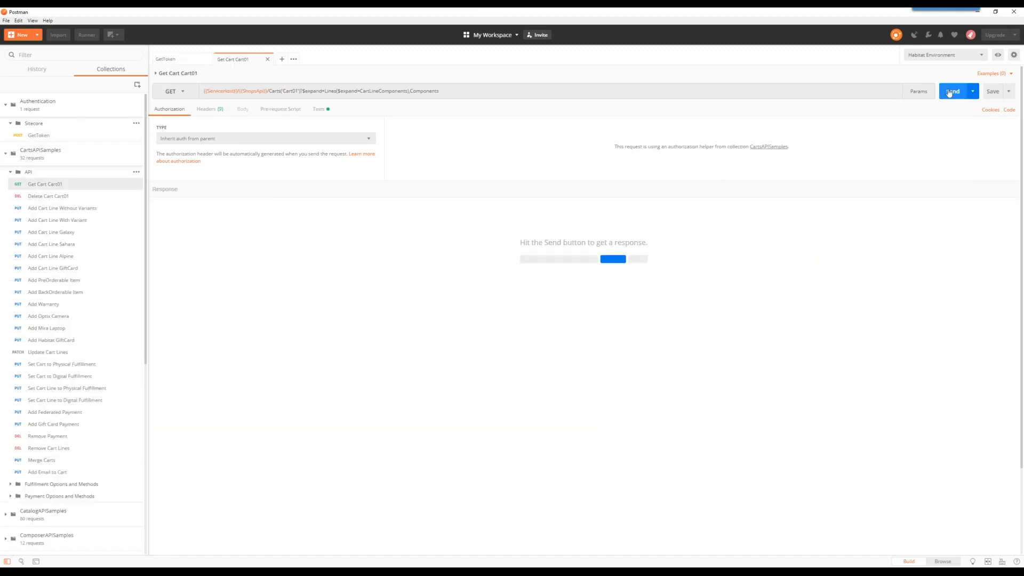
Send Get Cart Cart01 and get a 200 OK with the cart's JSON details.
click(953, 91)
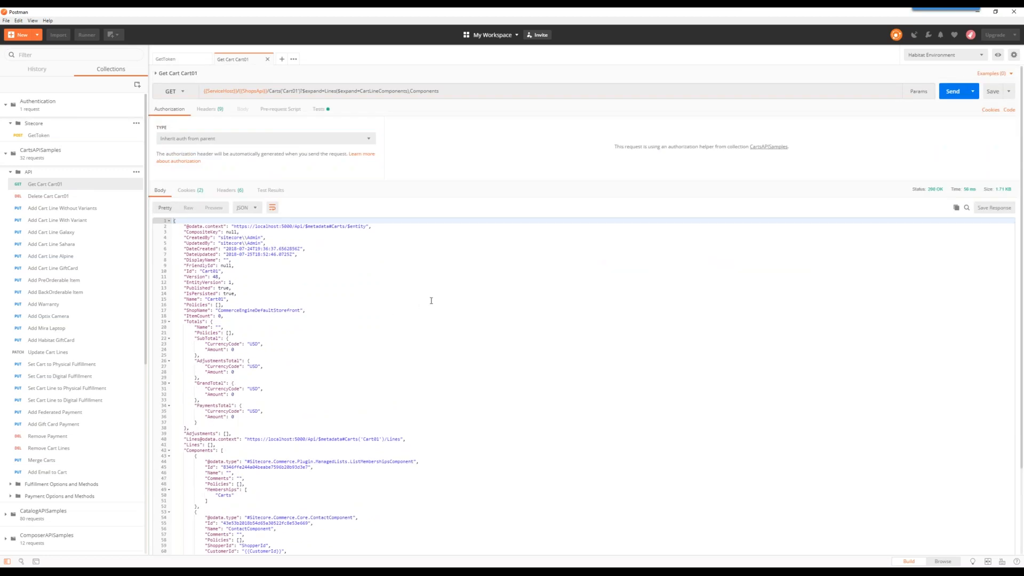
mouse_move(601, 324)
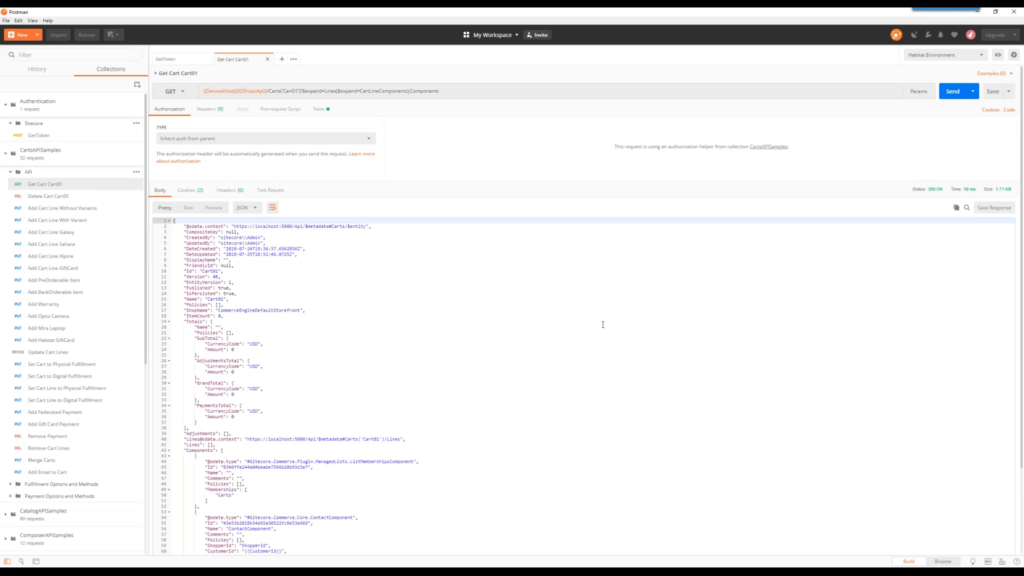
mouse_move(722, 325)
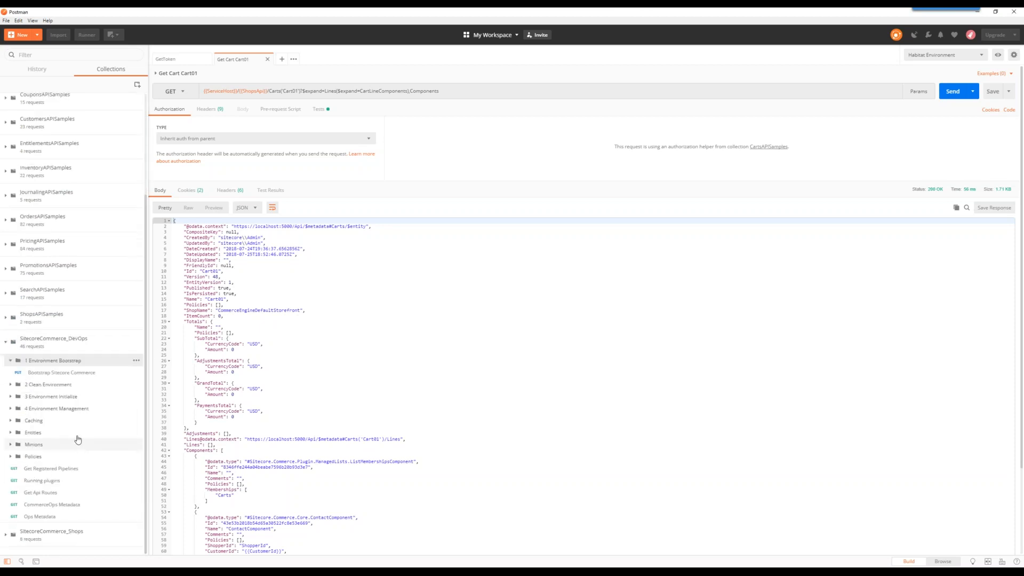
Expand Environment Initialize and load the Bootstrap Sitecore Commerce PUT request.
click(51, 397)
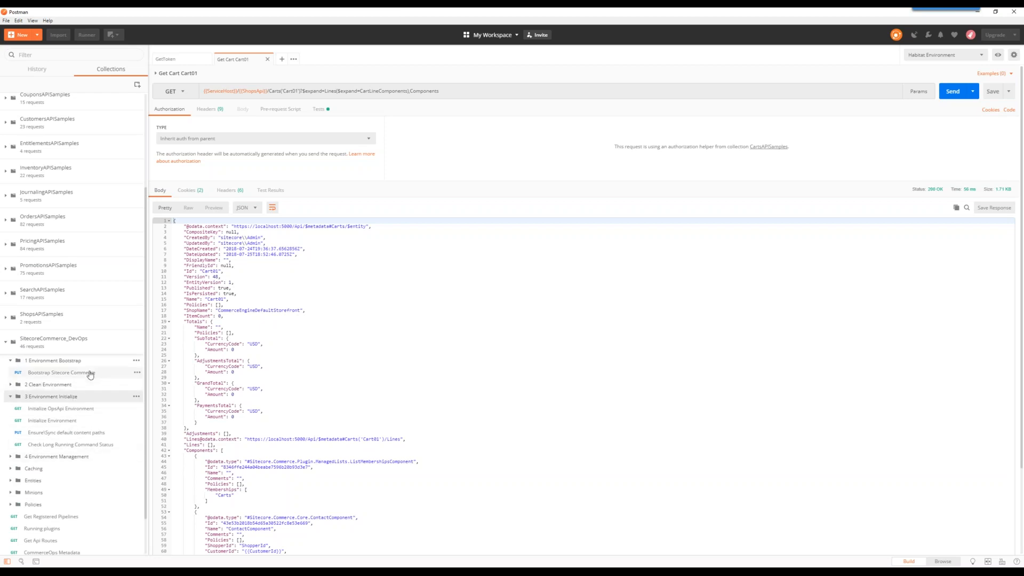
click(62, 372)
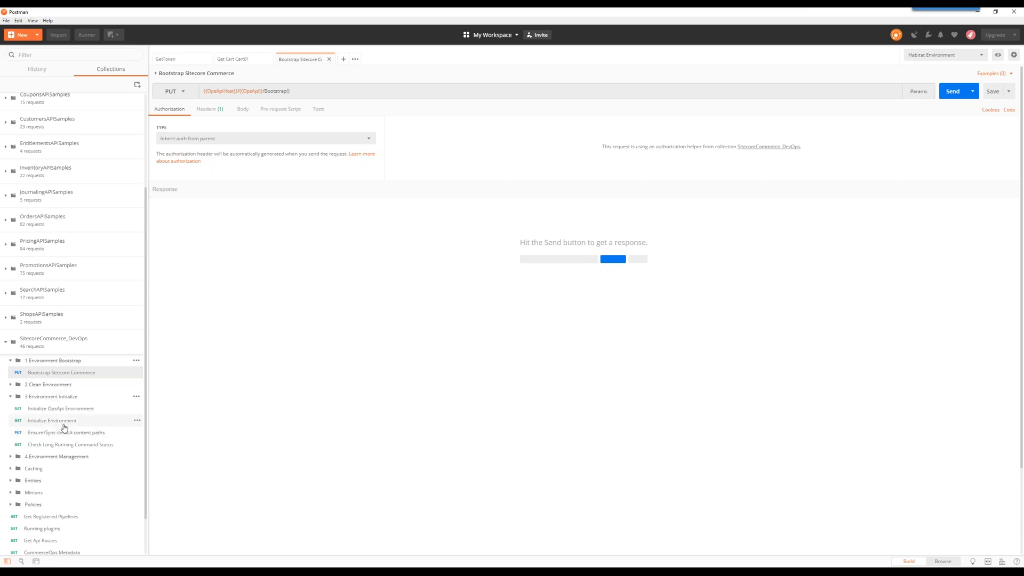
mouse_move(95, 341)
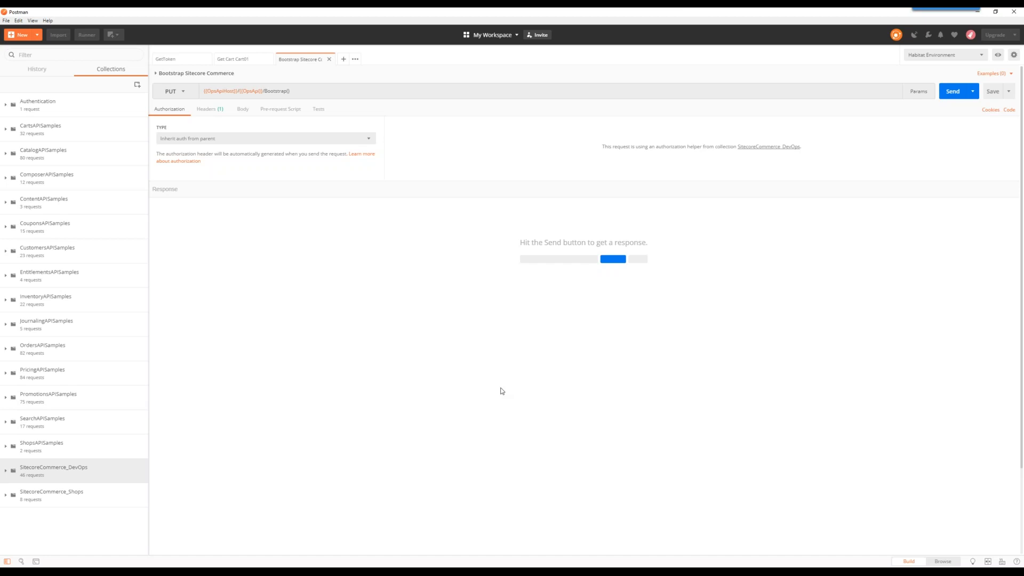
mouse_move(776, 465)
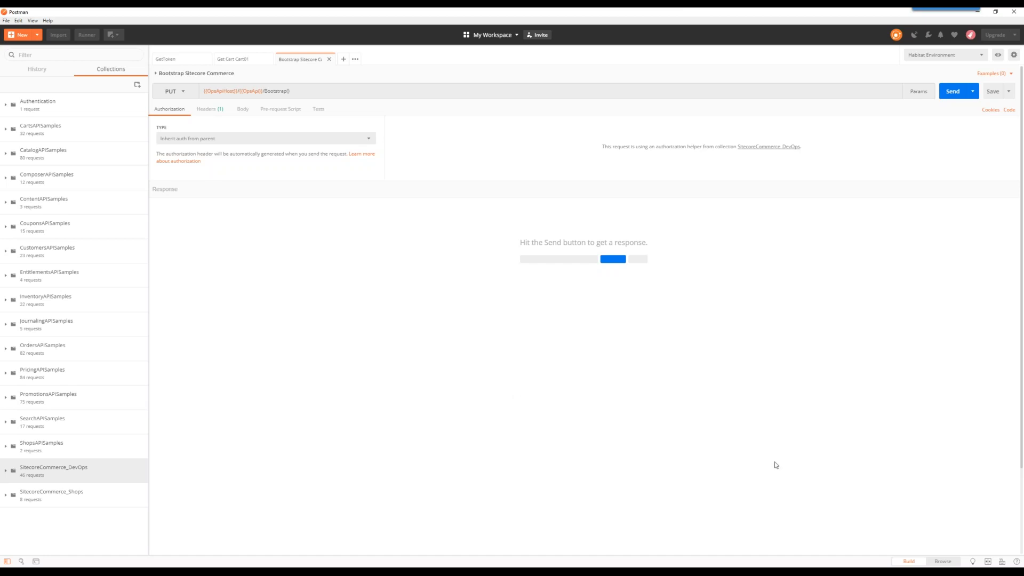